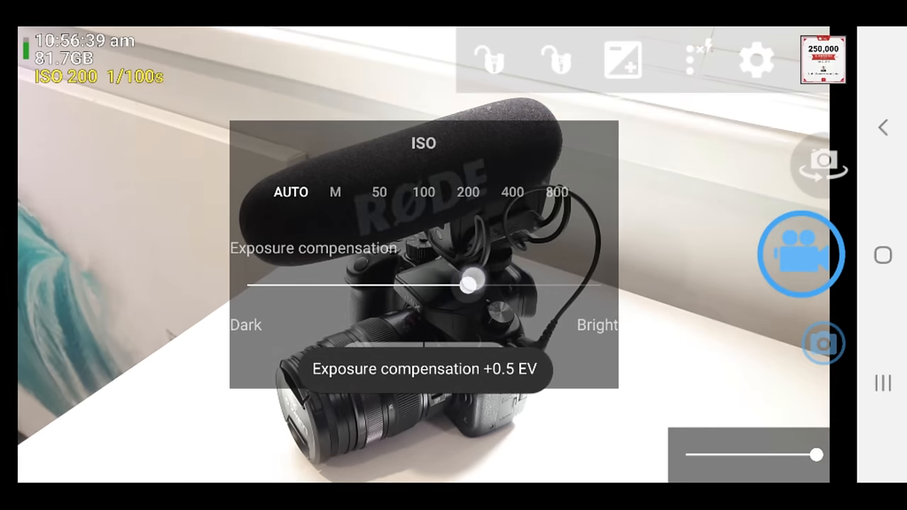
Set +0.5 EV exposure and 4K Ultra HD resolution, then scroll Settings to video options
left_click_drag(466, 285, 404, 286)
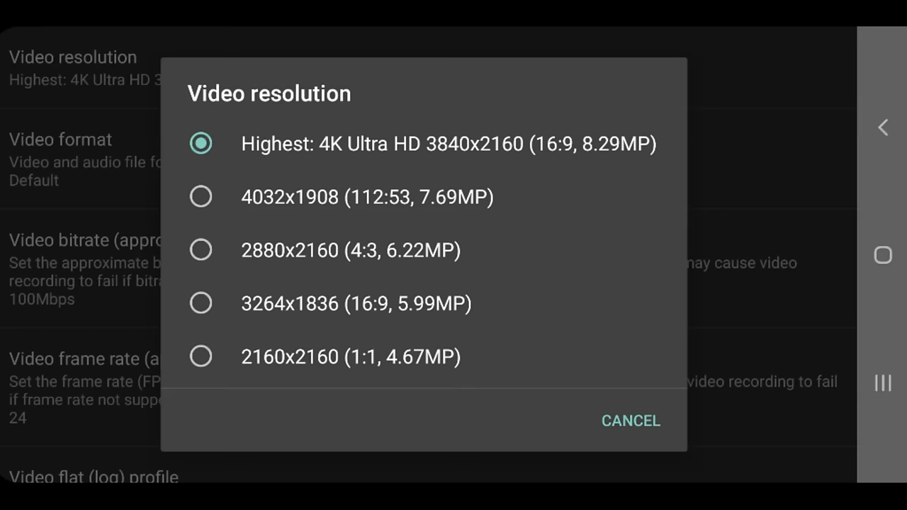
left_click(631, 420)
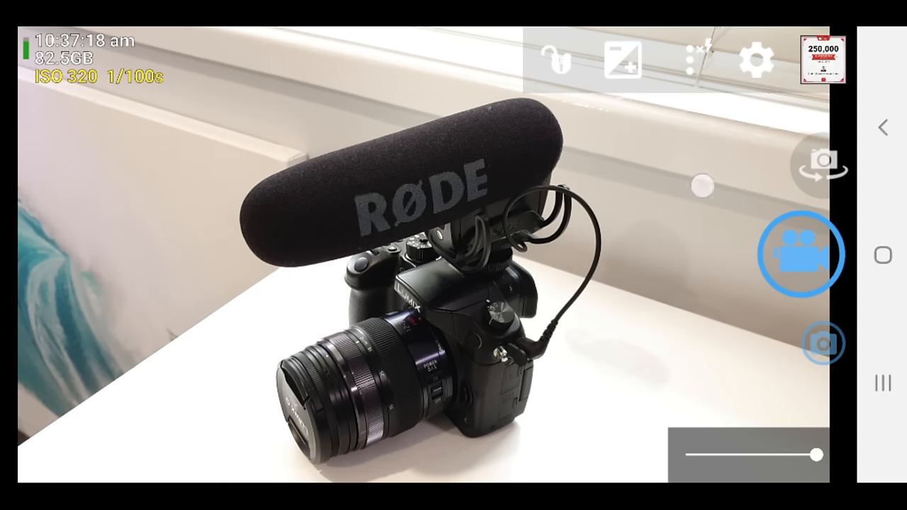
left_click(756, 59)
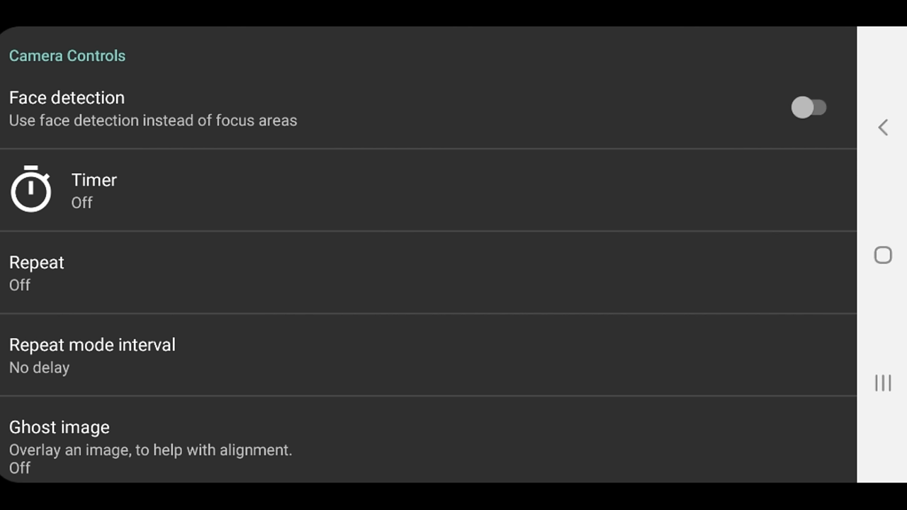
scroll("down", 3)
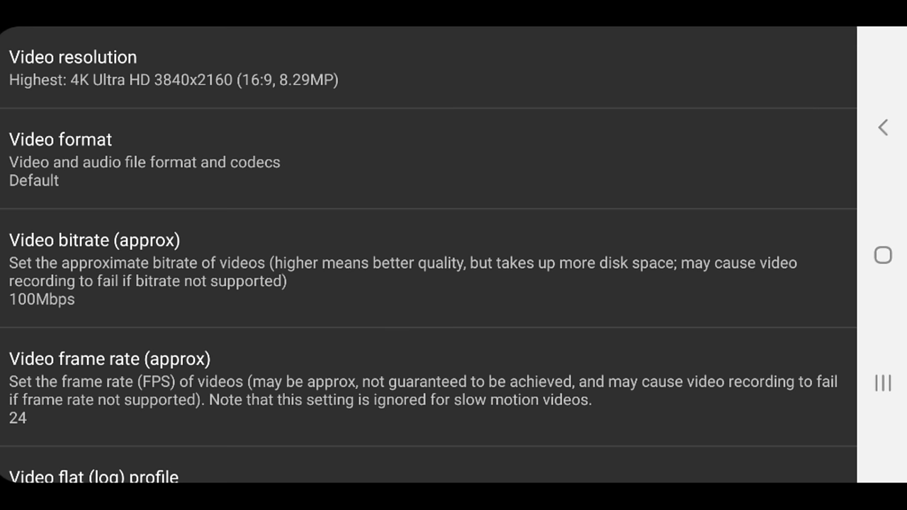
left_click(47, 91)
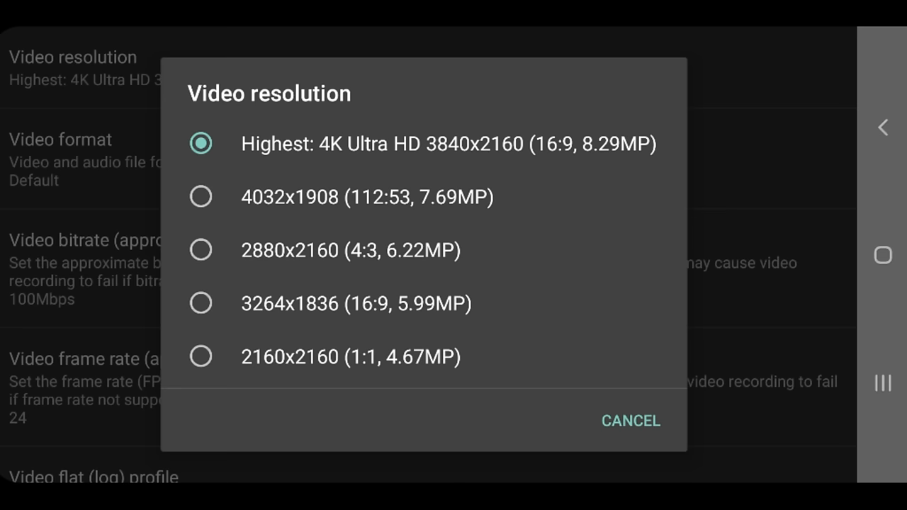
scroll("down", 3)
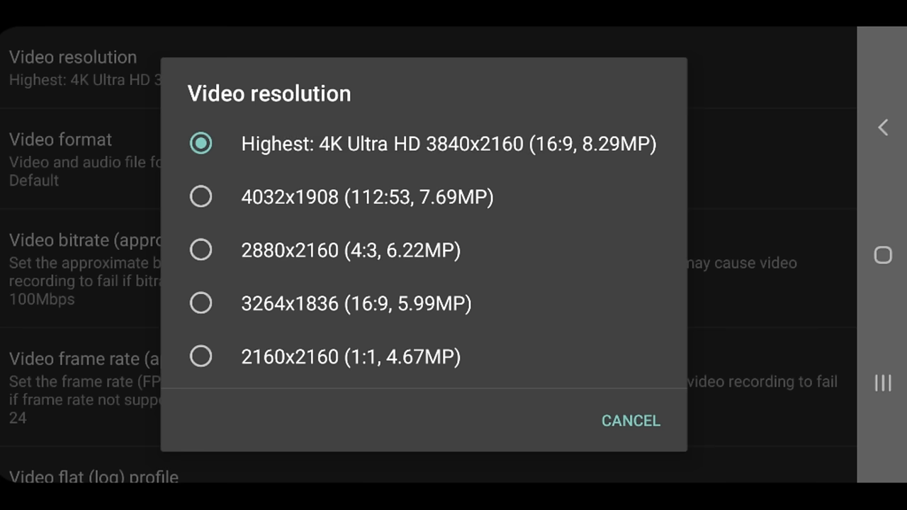
left_click(629, 422)
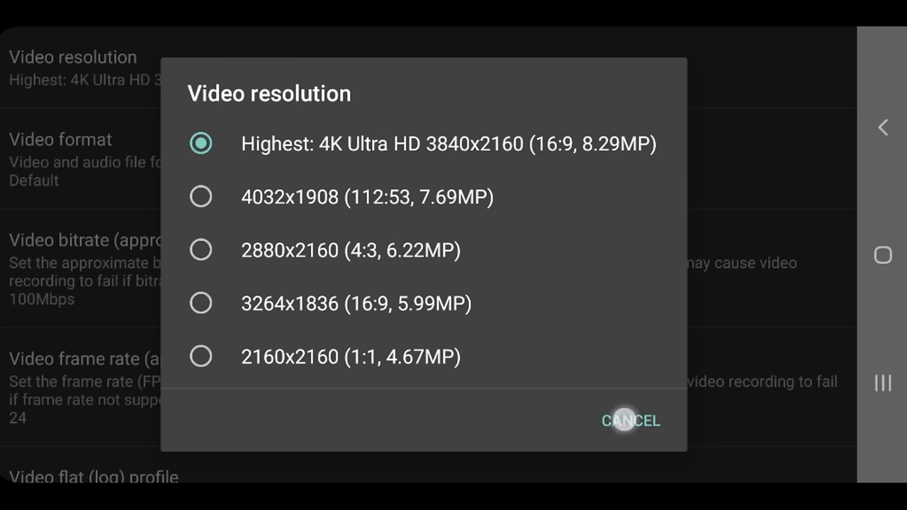
left_click(631, 421)
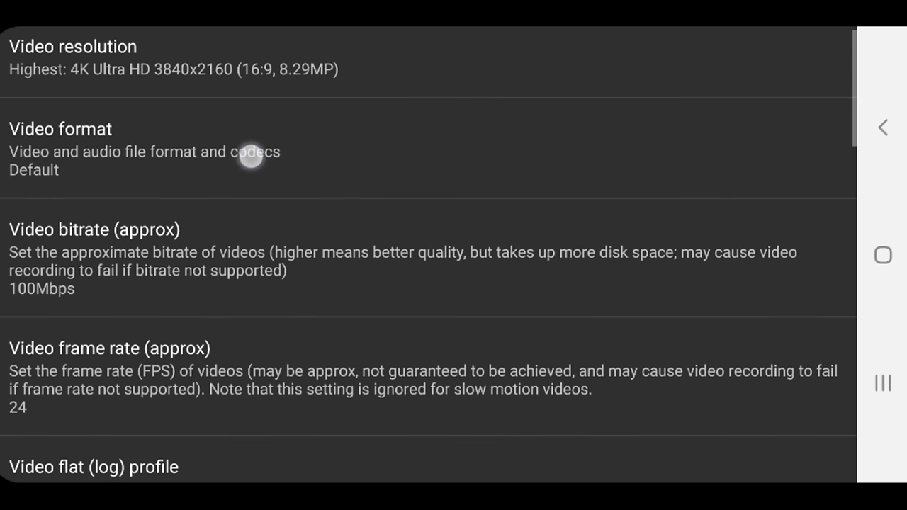
Keep the video format at Default, with the bitrate now reading 20Mbps
left_click(249, 151)
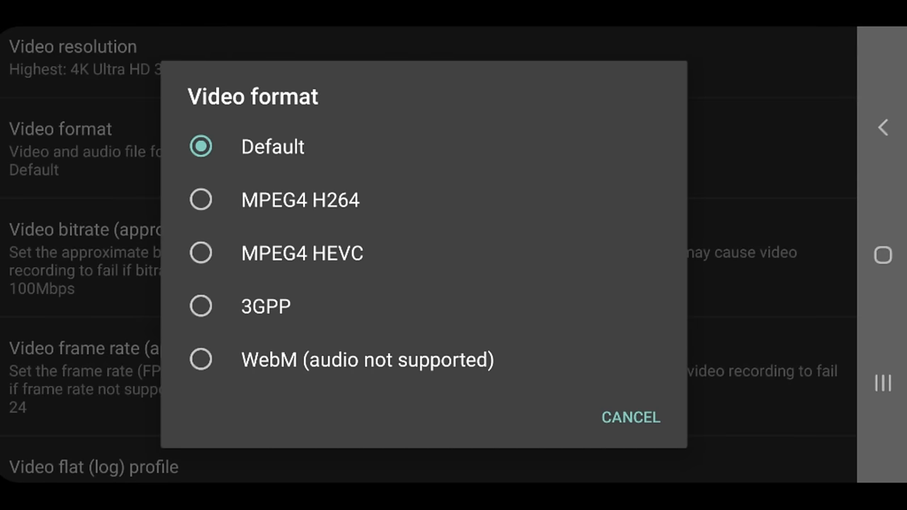
left_click(631, 416)
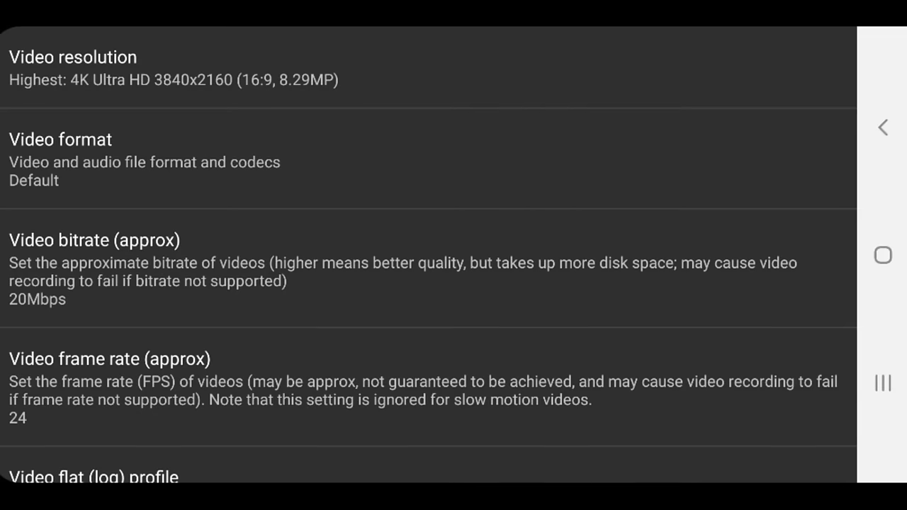
left_click(382, 308)
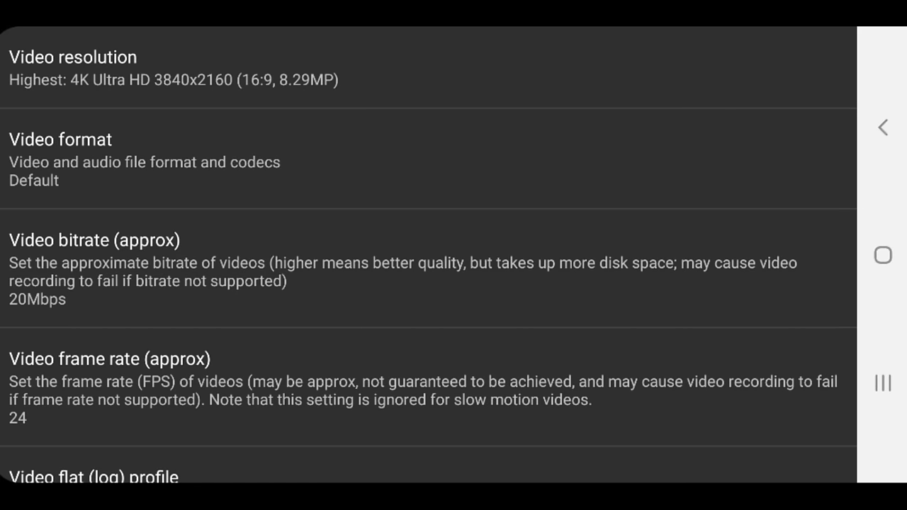
Scroll through the video bitrate list and choose 50Mbps
left_click(92, 239)
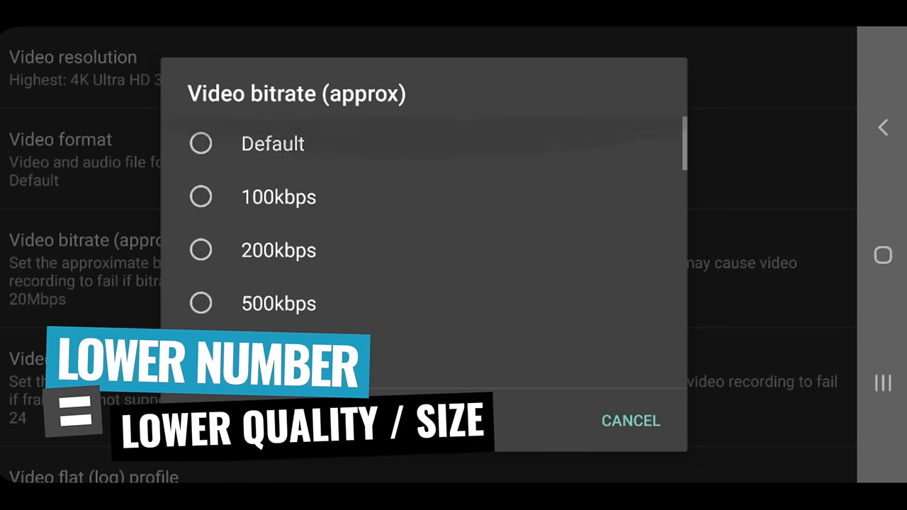
scroll("down", 3)
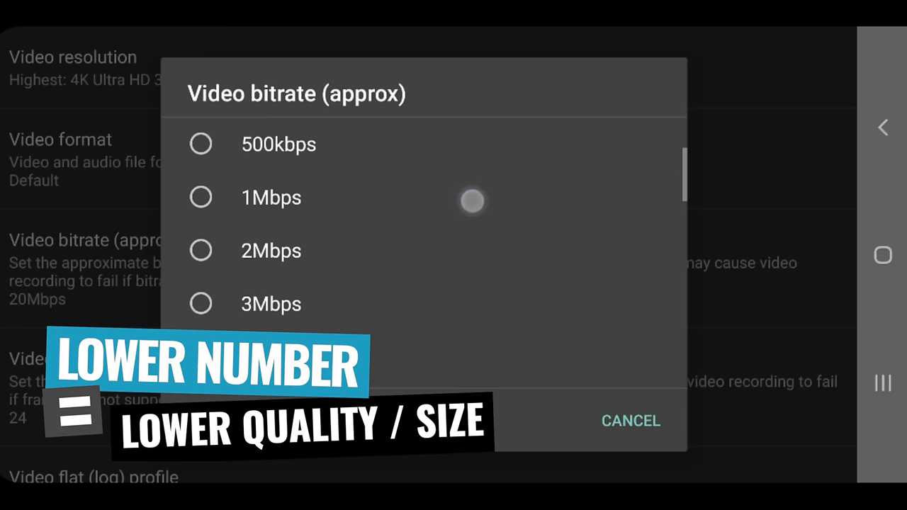
scroll("down", 3)
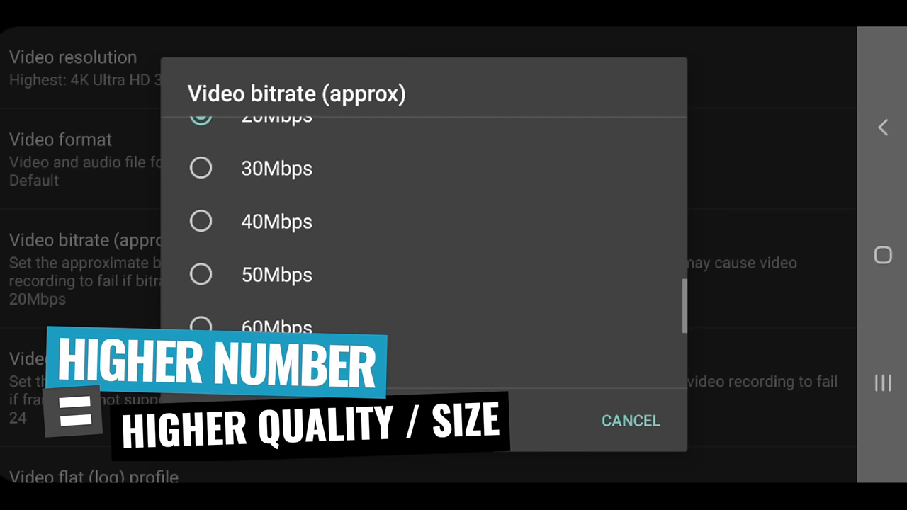
scroll("down", 3)
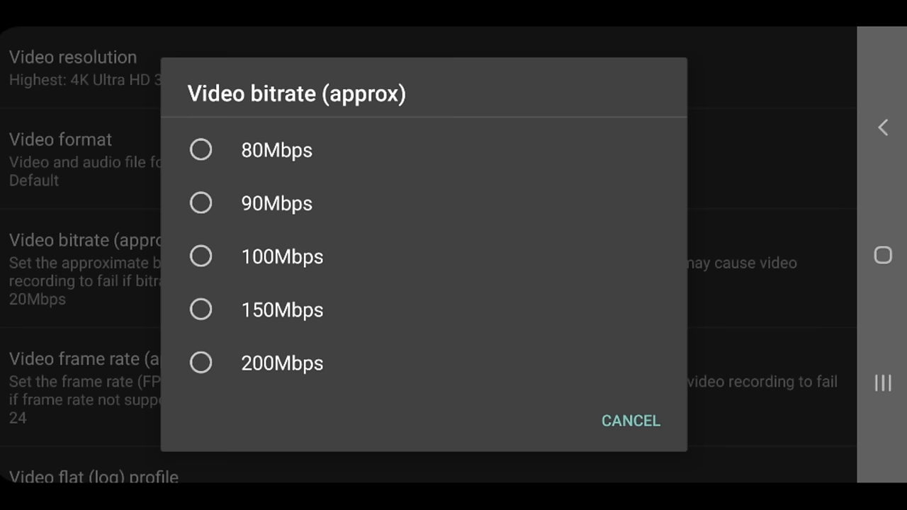
scroll("down", 3)
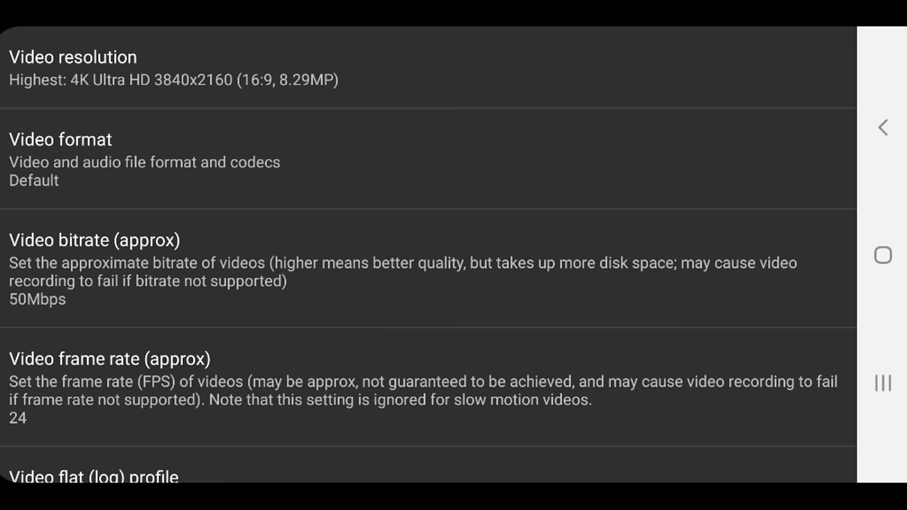
Recheck that the bitrate list shows 50Mbps selected, then reach the frame rate choices
left_click(92, 240)
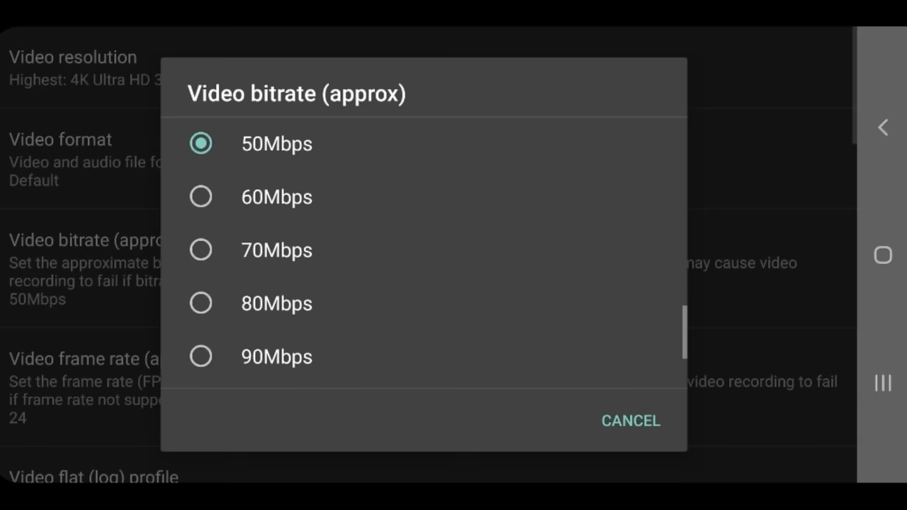
scroll("down", 3)
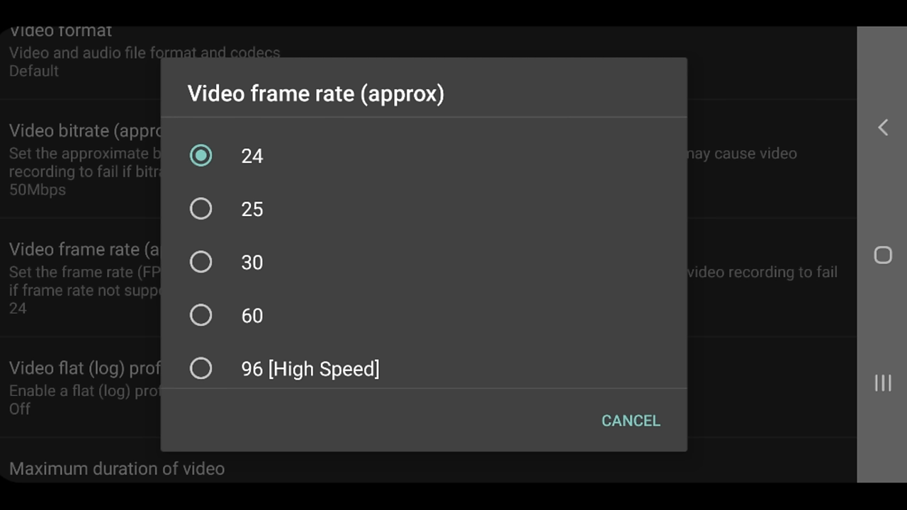
Scroll the frame rate list and select 30 fps in place of 24
scroll("down", 3)
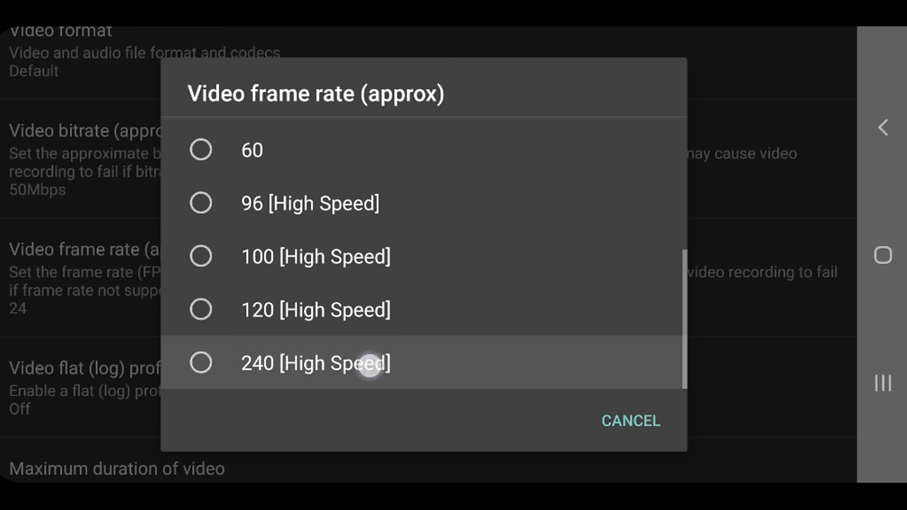
scroll("down", 3)
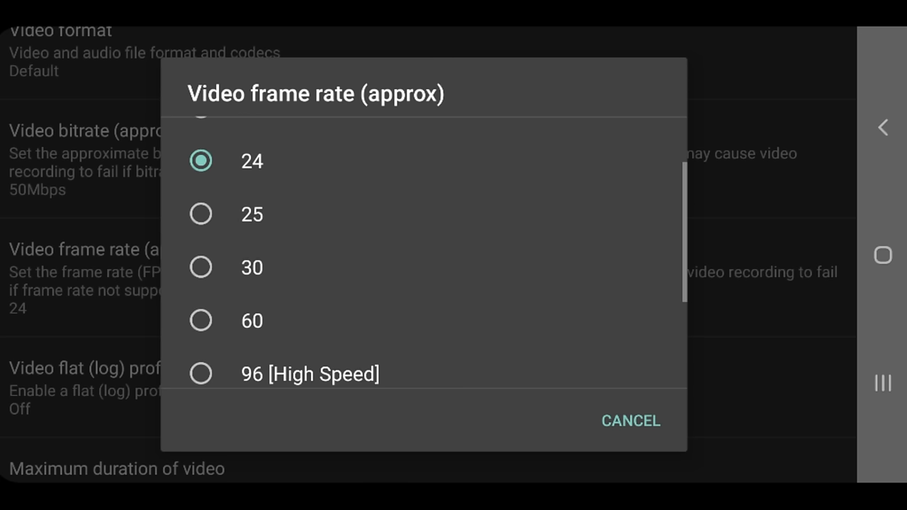
scroll("down", 3)
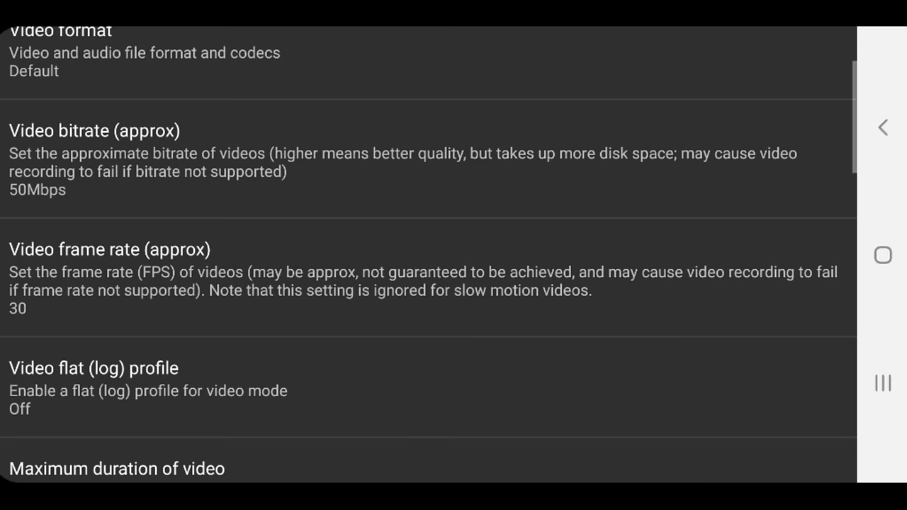
Review the maximum video duration choices and leave it at Unlimited
scroll("down", 3)
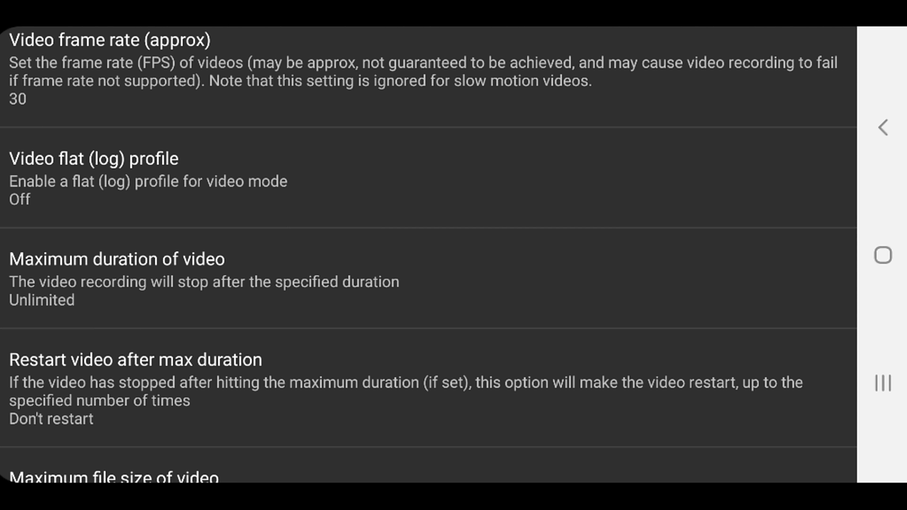
scroll("down", 3)
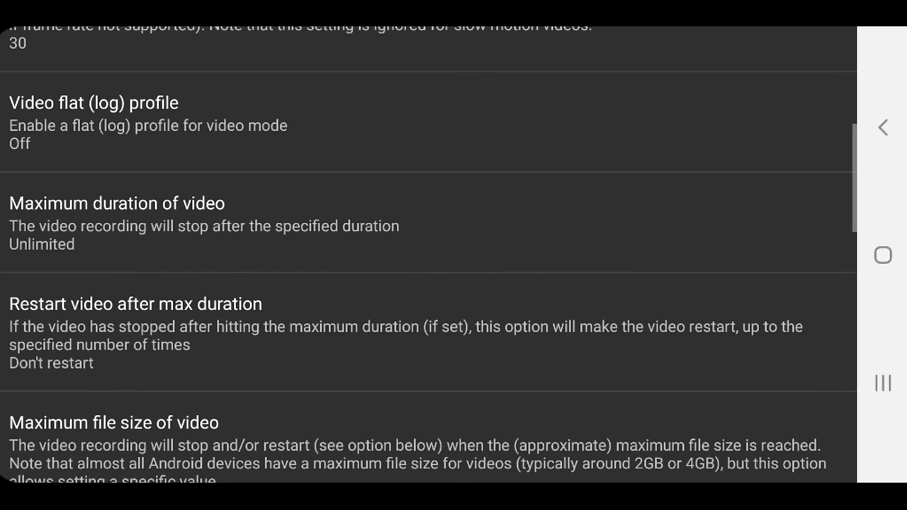
left_click(345, 227)
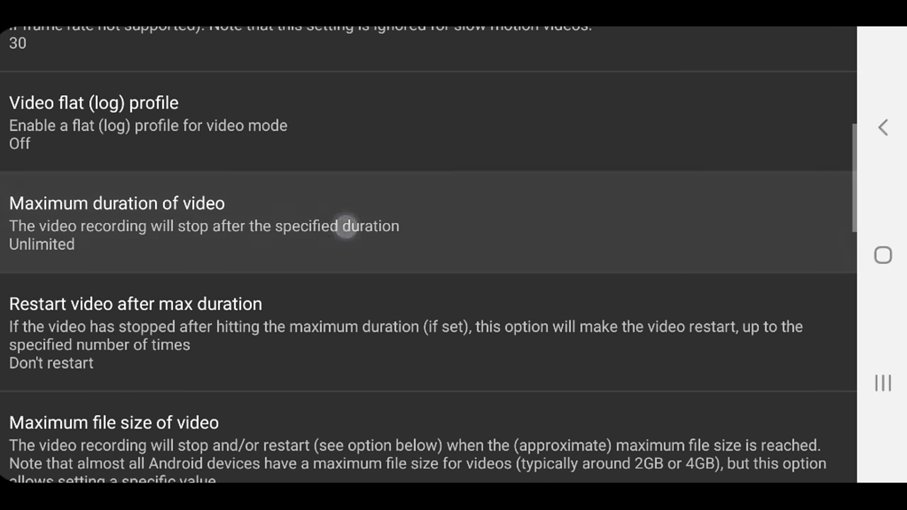
left_click(117, 203)
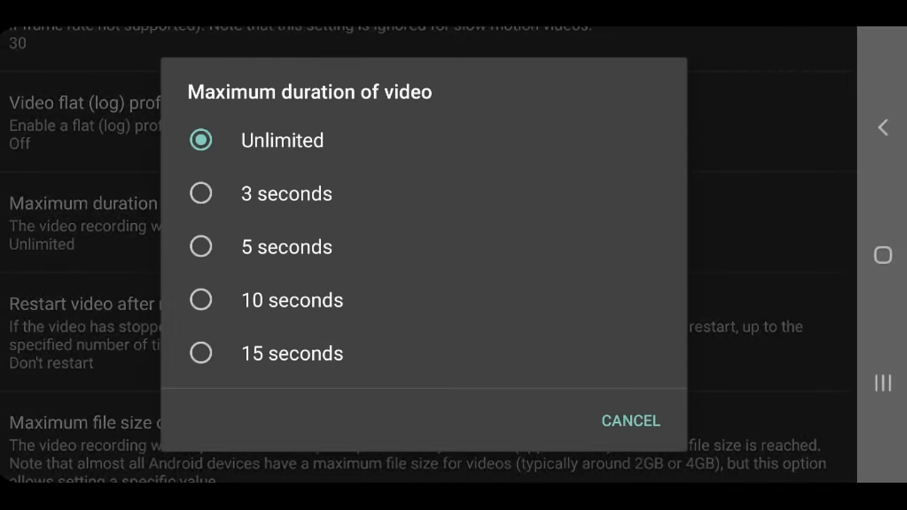
Scroll to the maximum file size choices, showing Device default selected
scroll("down", 3)
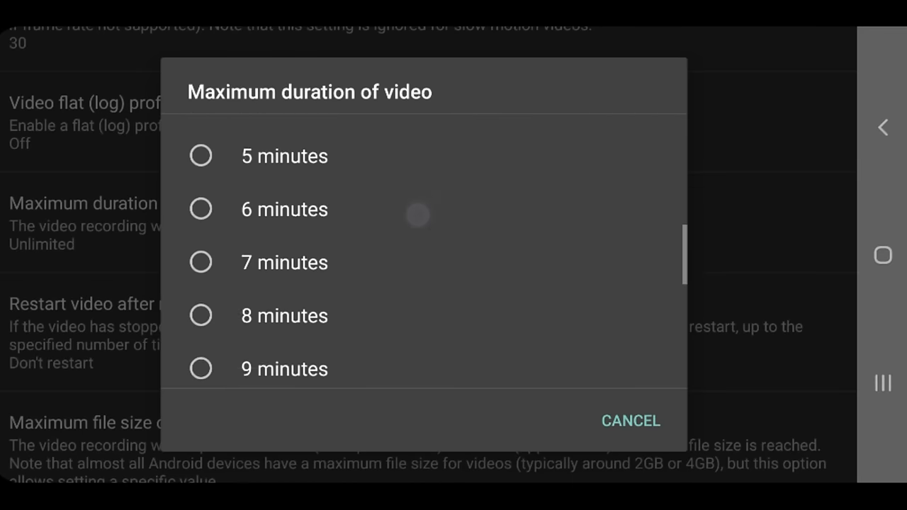
scroll("down", 3)
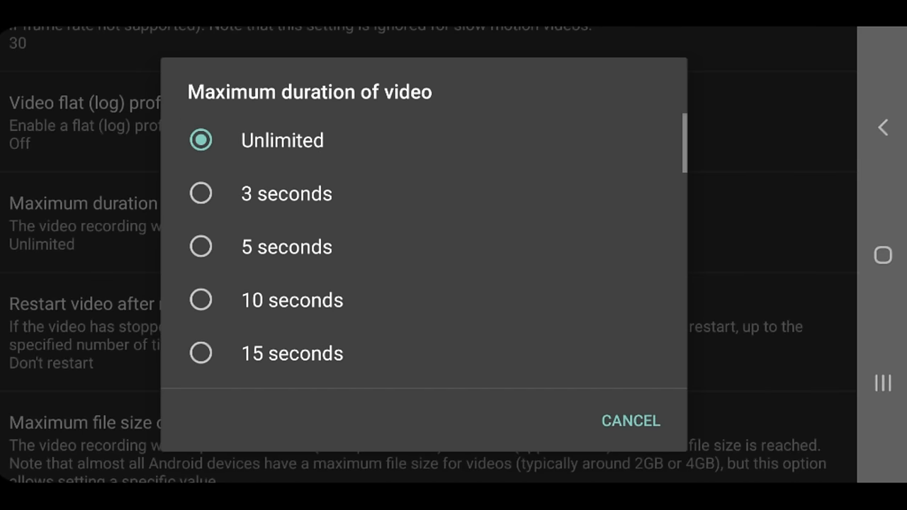
scroll("down", 3)
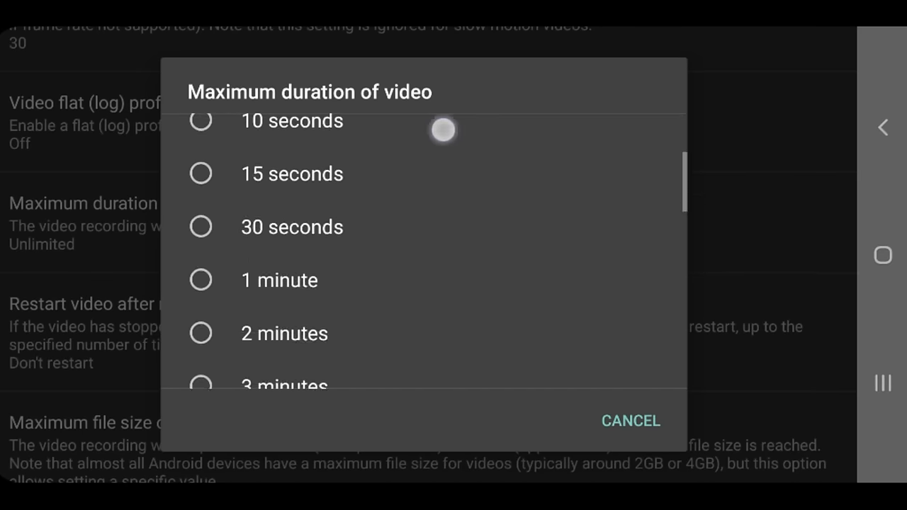
scroll("down", 3)
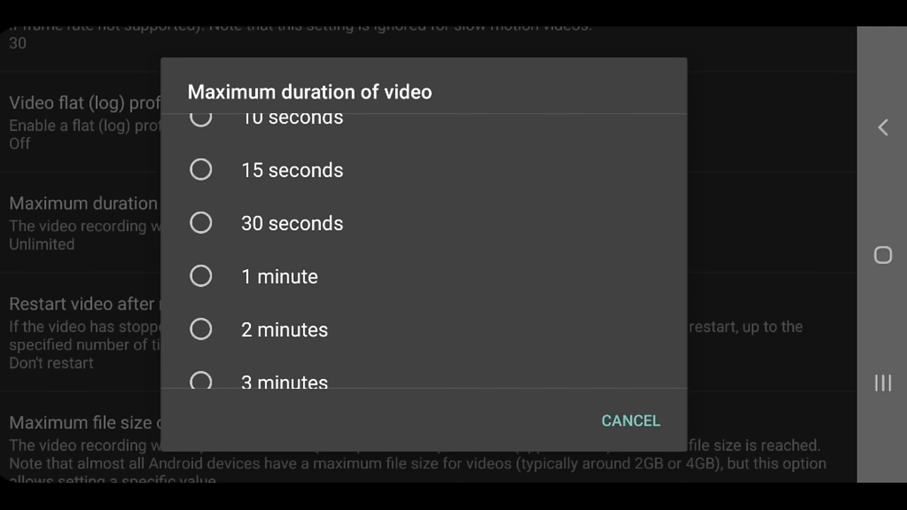
scroll("down", 3)
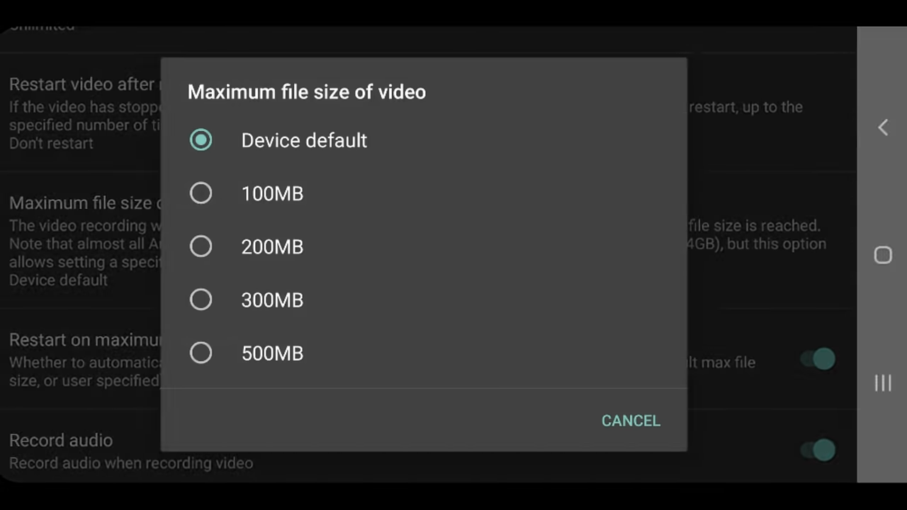
Cancel the maximum file size list, keeping Device default
left_click(641, 421)
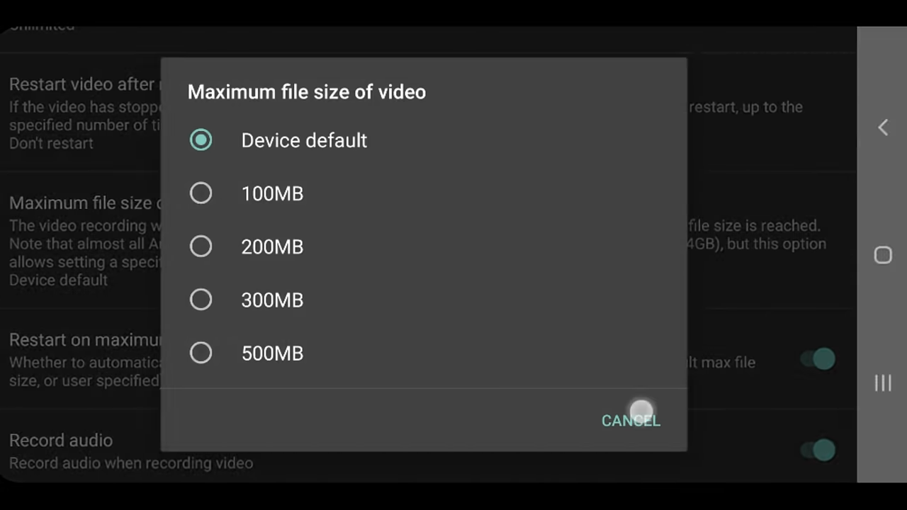
left_click(632, 421)
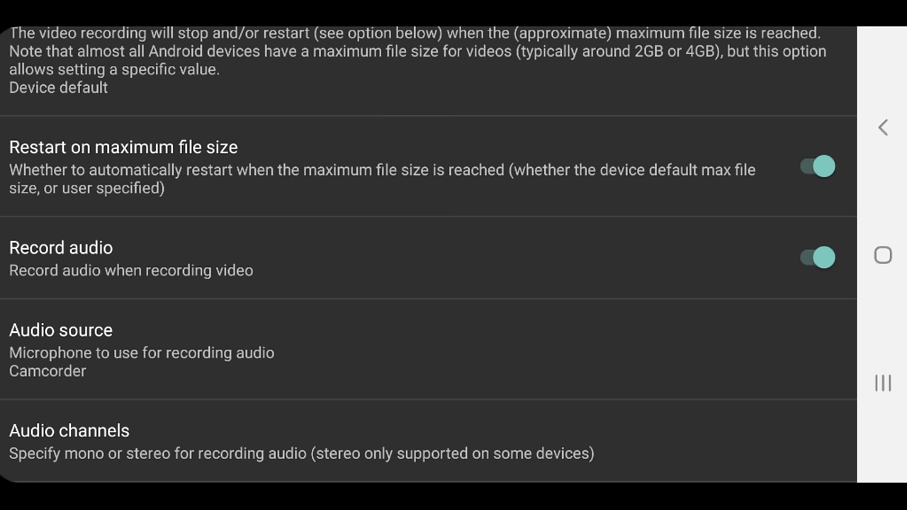
left_click(619, 267)
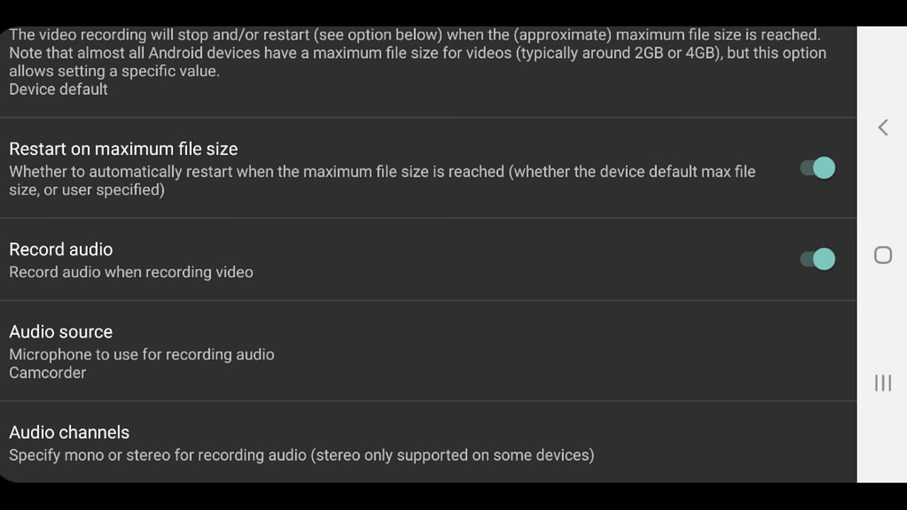
scroll("down", 3)
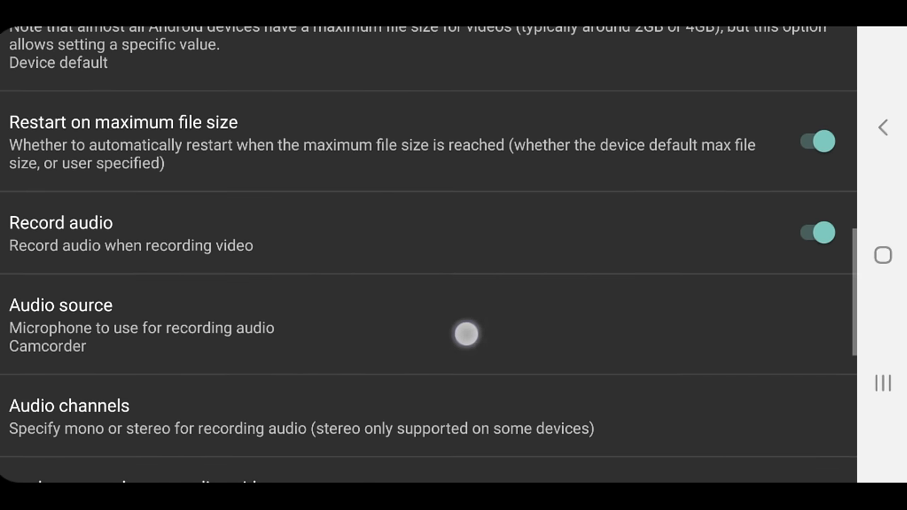
left_click(61, 308)
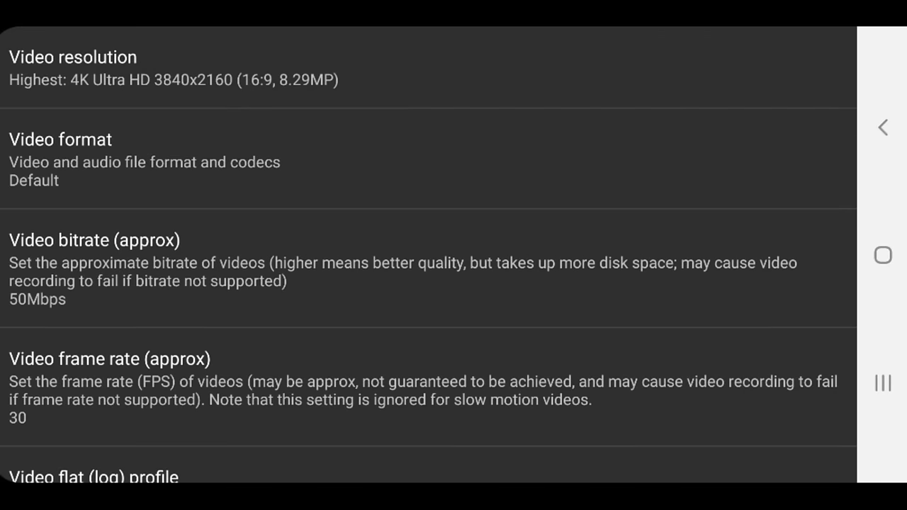
Return to the main Settings list and scroll to the On screen GUI settings
left_click(883, 128)
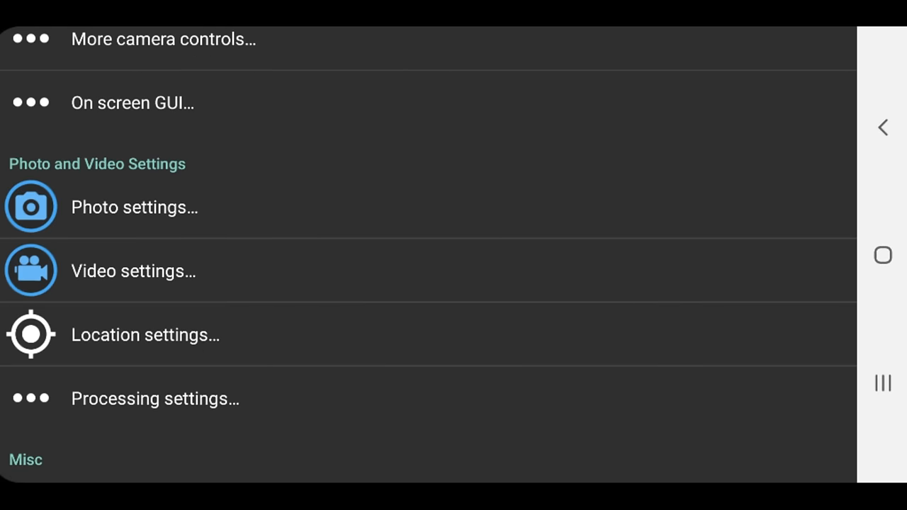
scroll("down", 3)
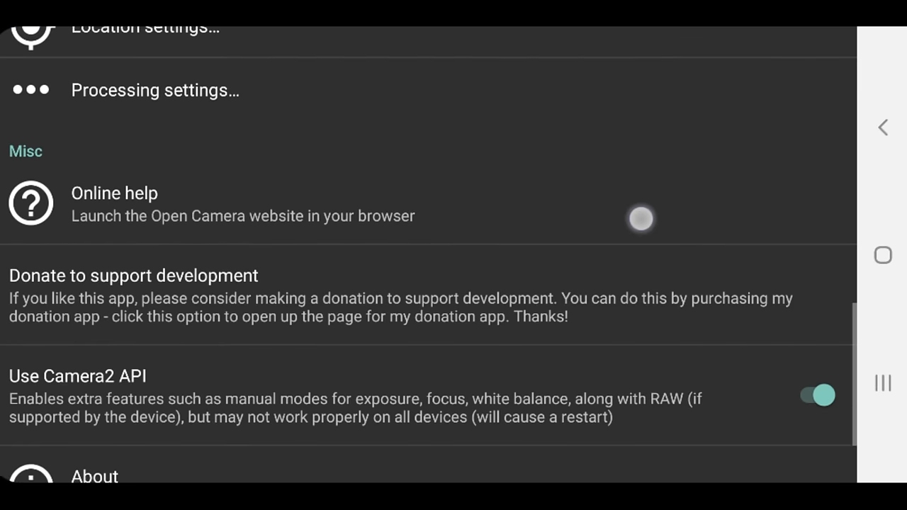
scroll("down", 3)
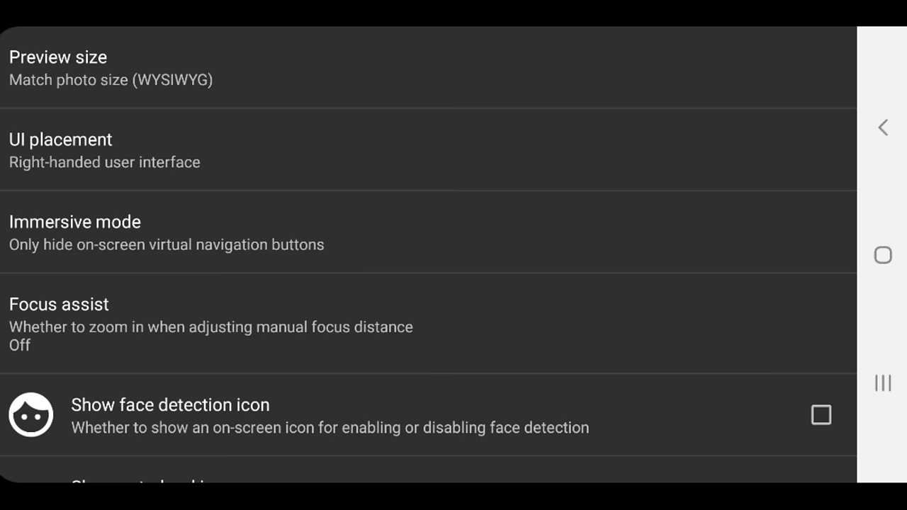
Enable Show auto white balance lock icon and head back to the live preview
scroll("down", 3)
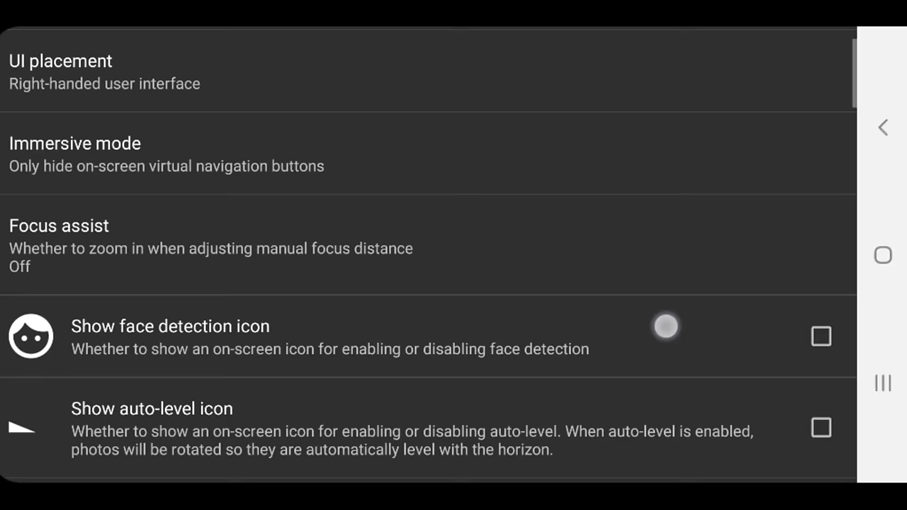
scroll("down", 3)
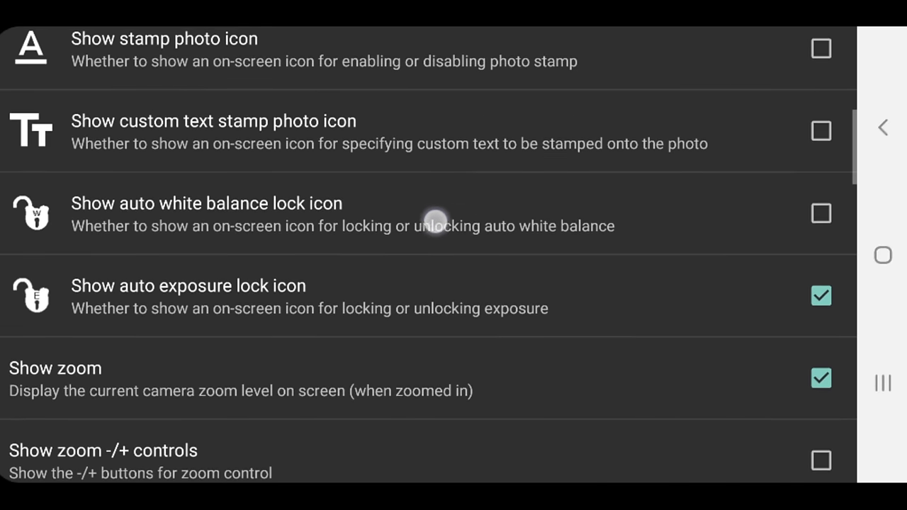
left_click(821, 213)
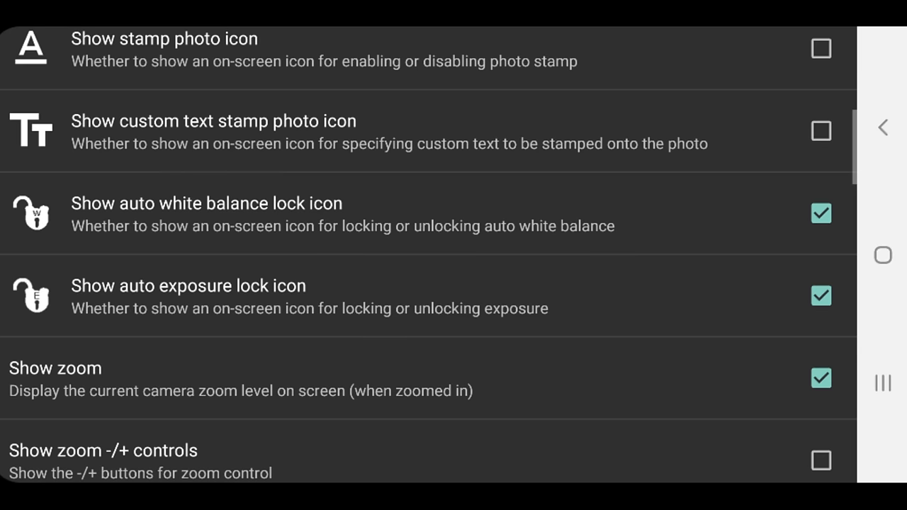
scroll("down", 3)
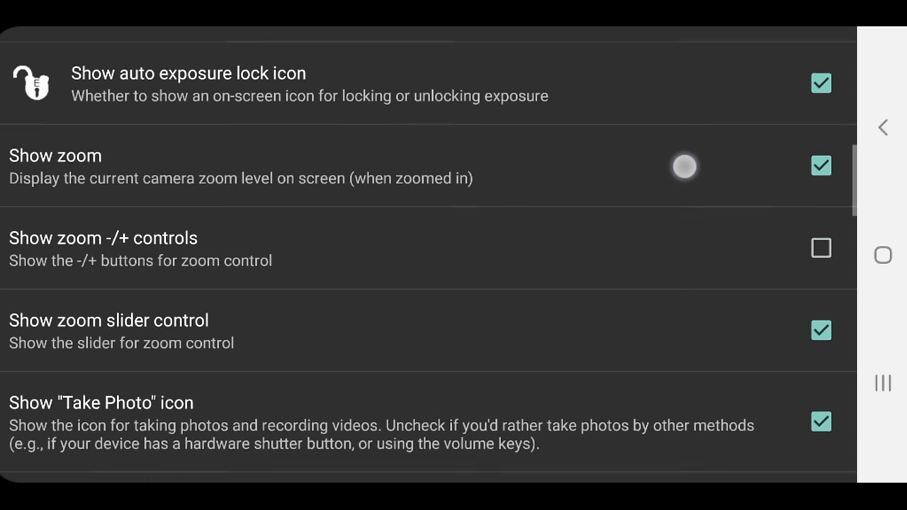
scroll("down", 3)
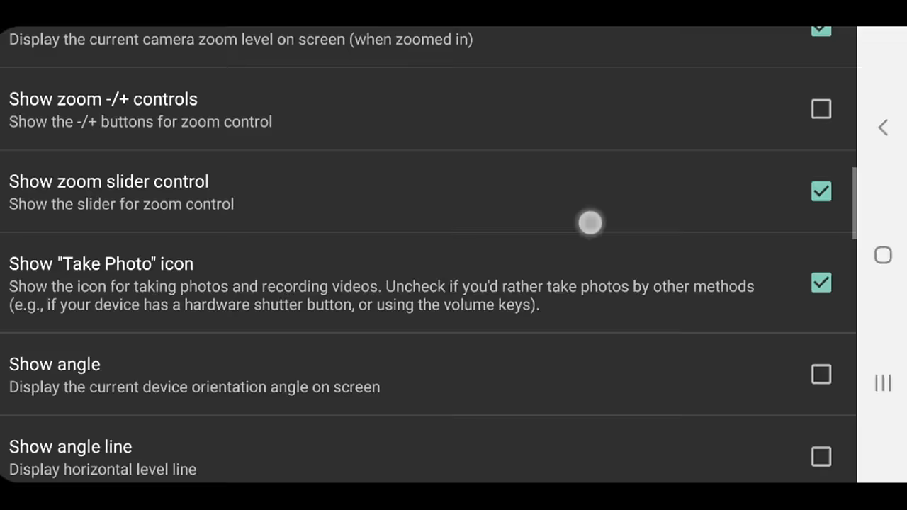
scroll("down", 3)
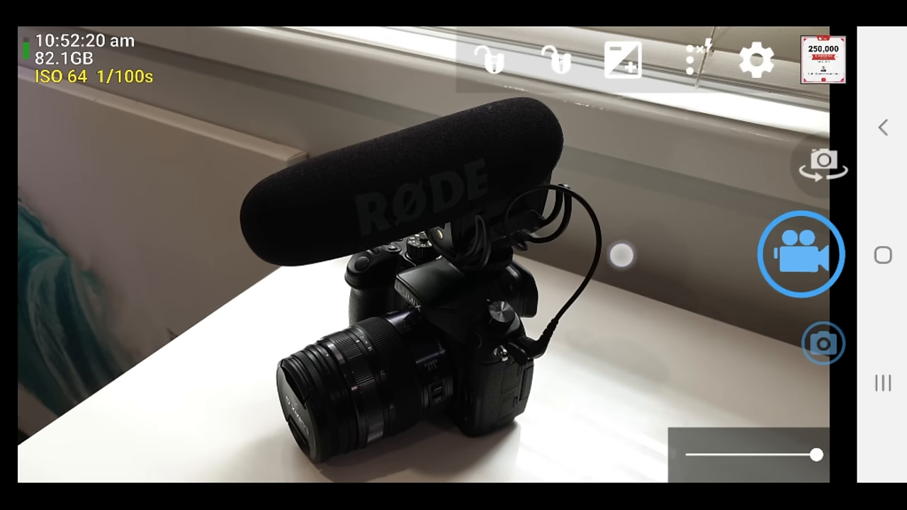
left_click(803, 254)
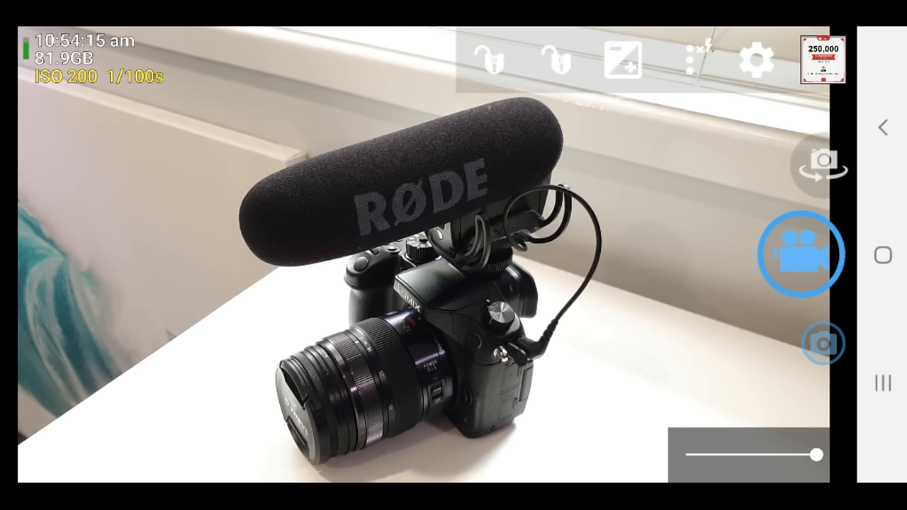
Meter exposure on the camera and mic, test the exposure lock, then show ISO options
left_click(386, 206)
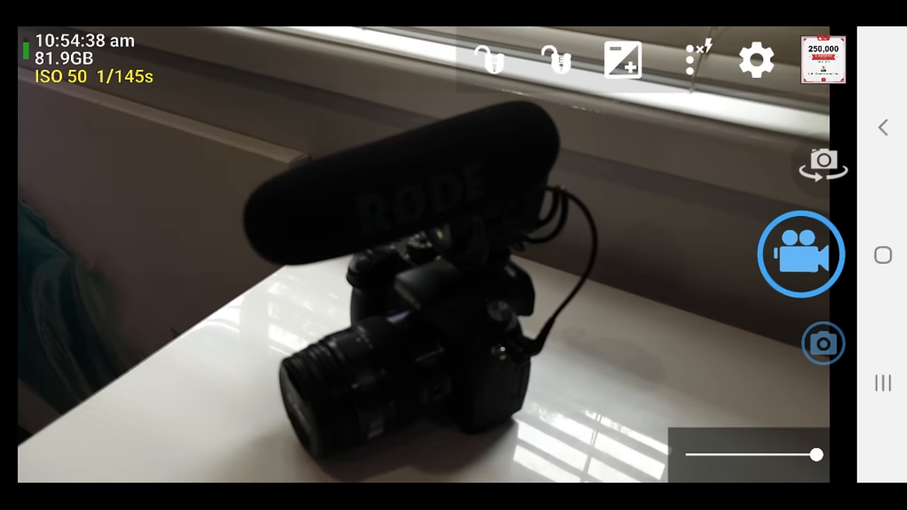
left_click(422, 297)
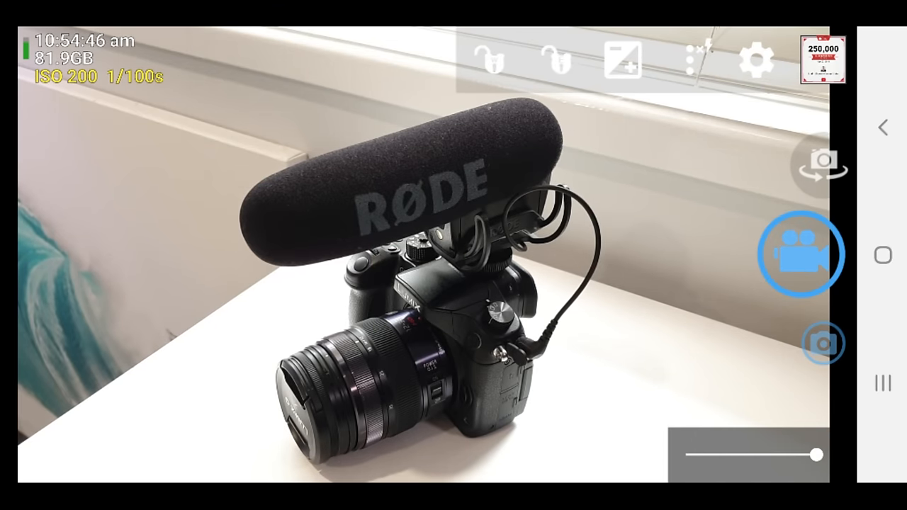
left_click(557, 61)
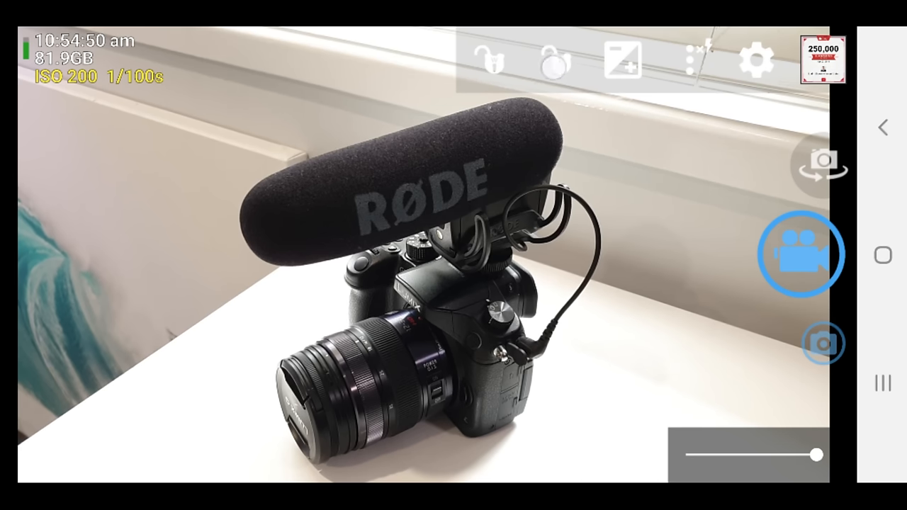
left_click(551, 60)
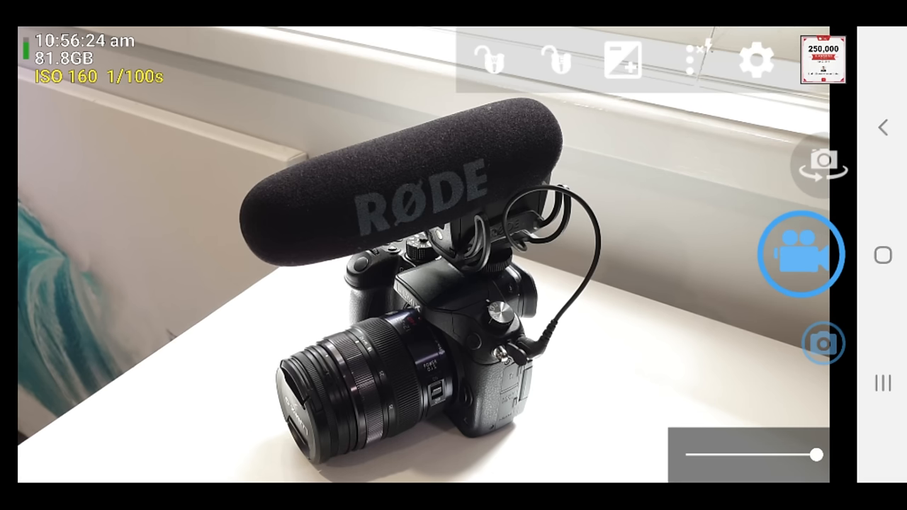
left_click(623, 57)
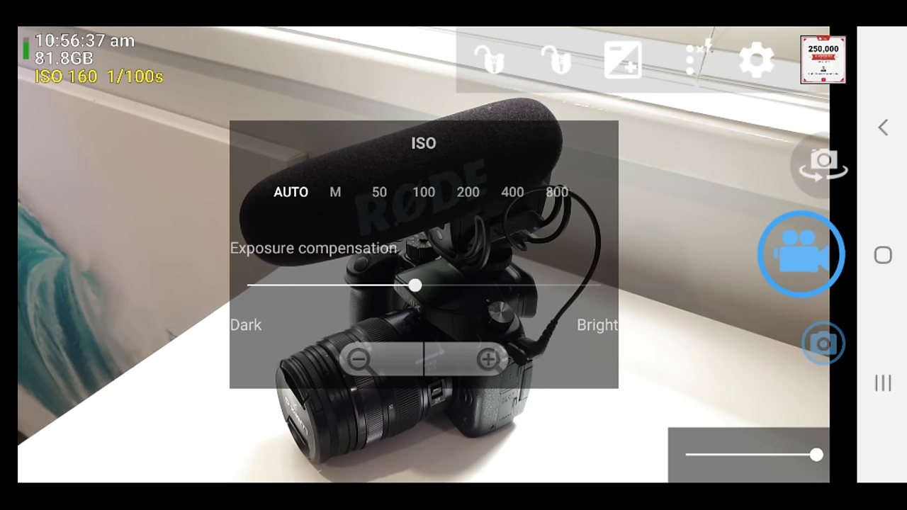
Sweep exposure compensation between +0.6 and -1 EV, then settle at +0.1 EV
left_click_drag(414, 285, 478, 285)
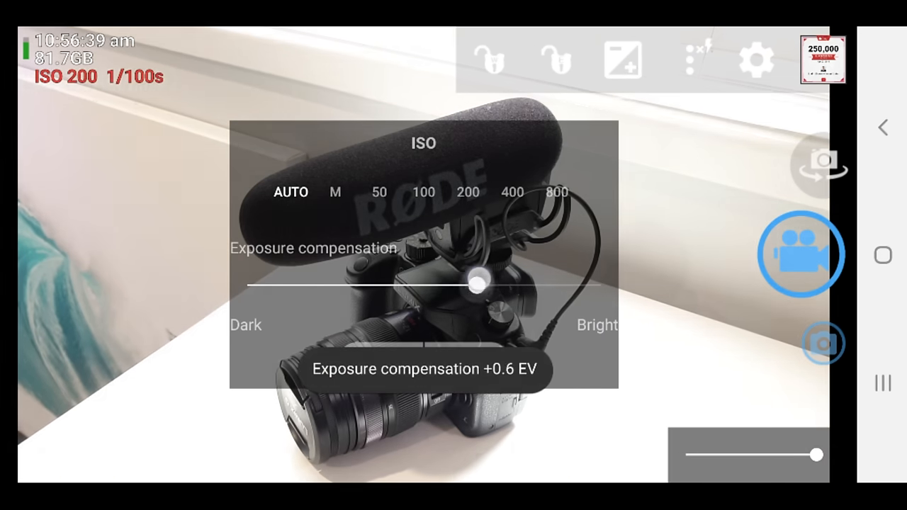
left_click_drag(477, 285, 395, 285)
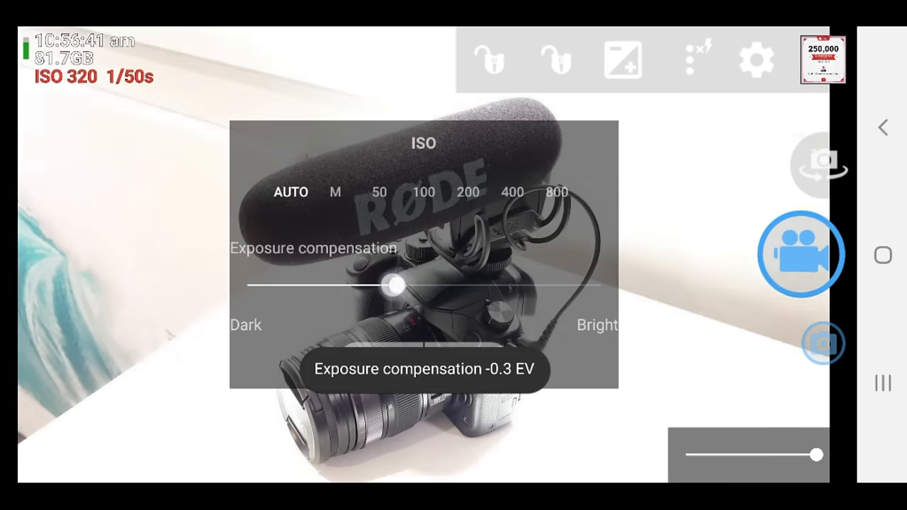
left_click_drag(395, 285, 338, 285)
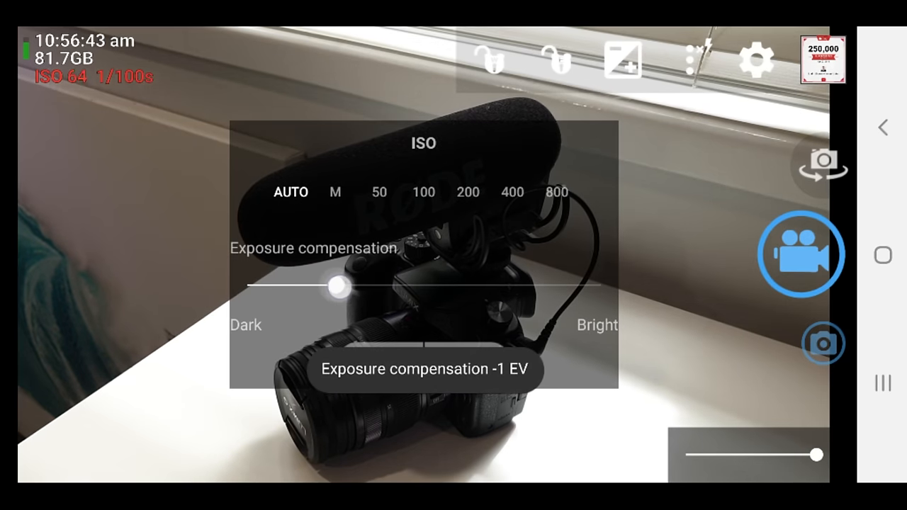
left_click_drag(338, 286, 374, 286)
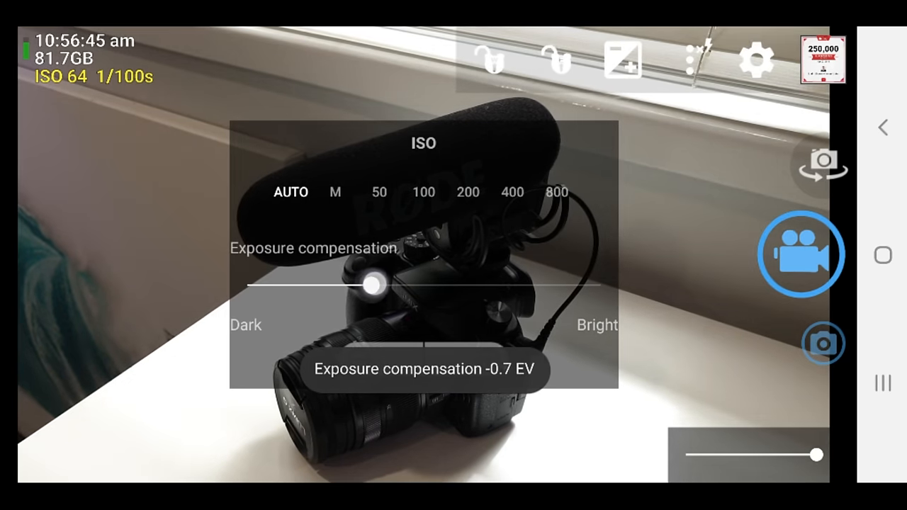
left_click_drag(374, 285, 416, 285)
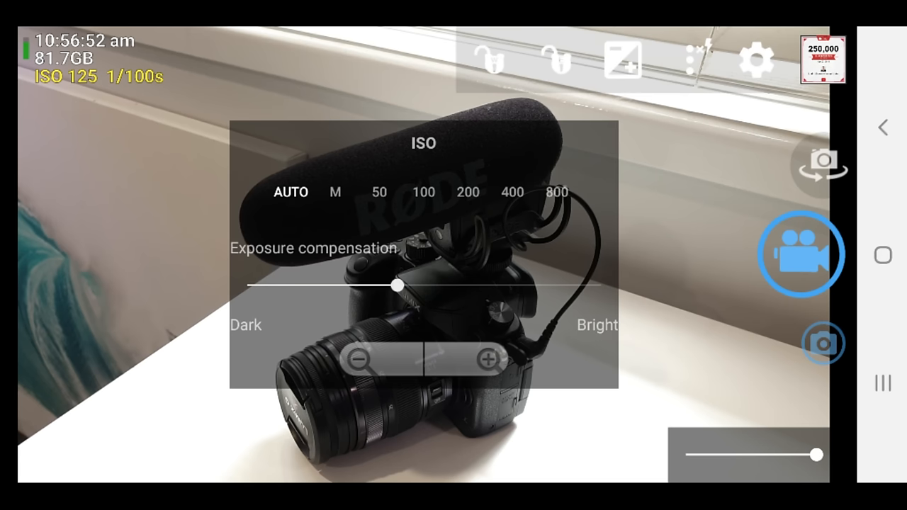
left_click_drag(396, 285, 362, 286)
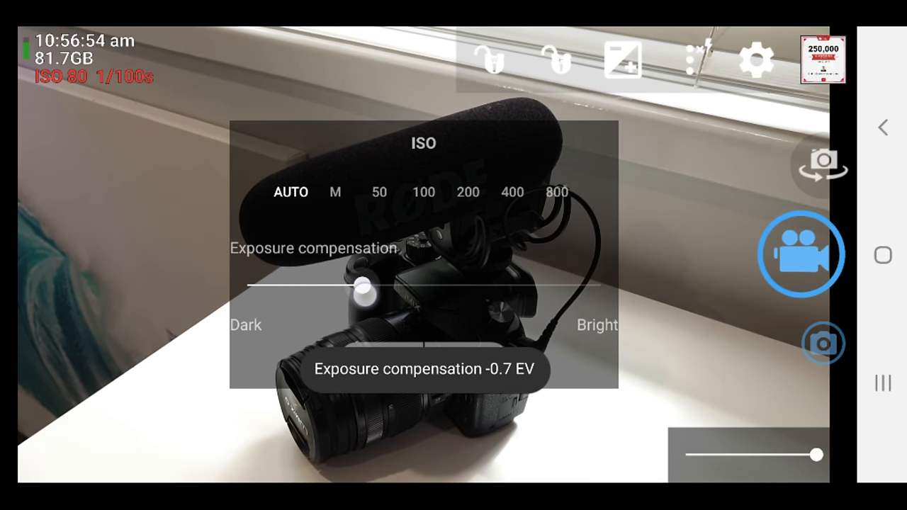
left_click_drag(361, 285, 416, 285)
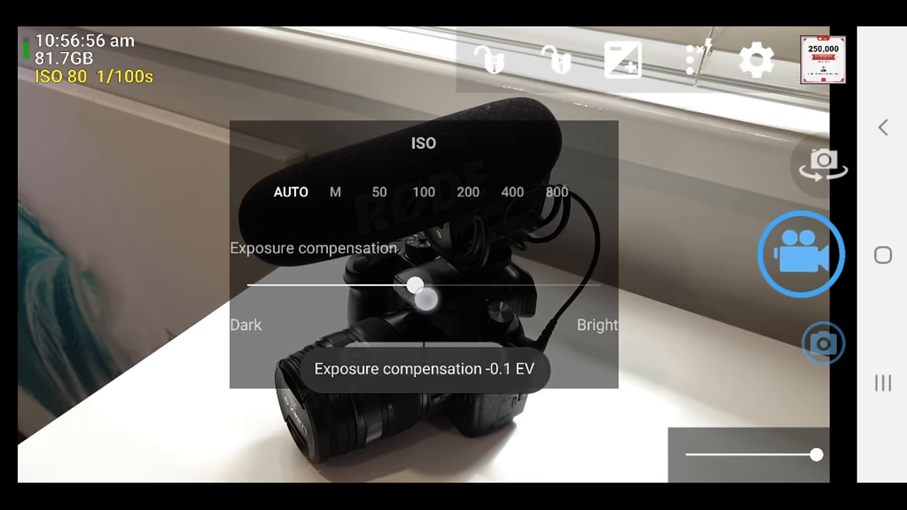
left_click_drag(416, 285, 425, 285)
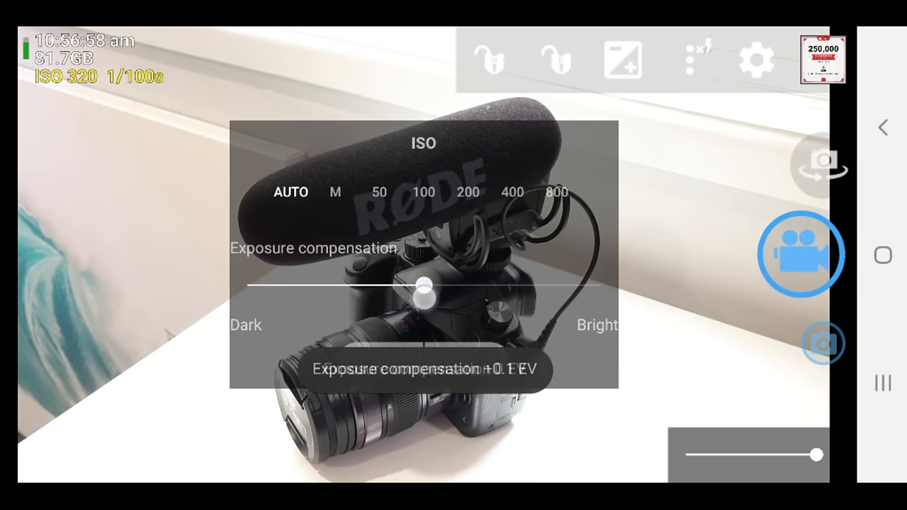
left_click_drag(425, 286, 423, 287)
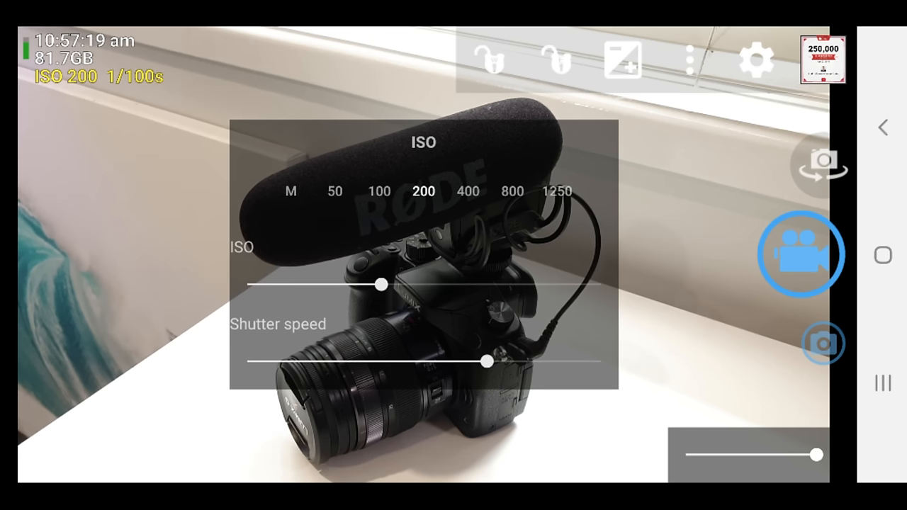
Slow the shutter speed through 1/90s and 1/70s to 1/60s, then lower ISO to 135
left_click_drag(484, 361, 475, 363)
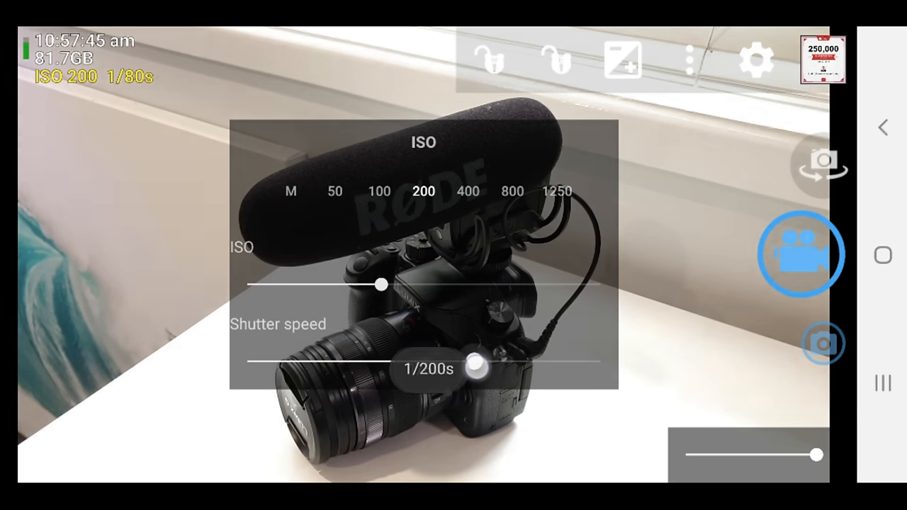
left_click_drag(475, 363, 514, 362)
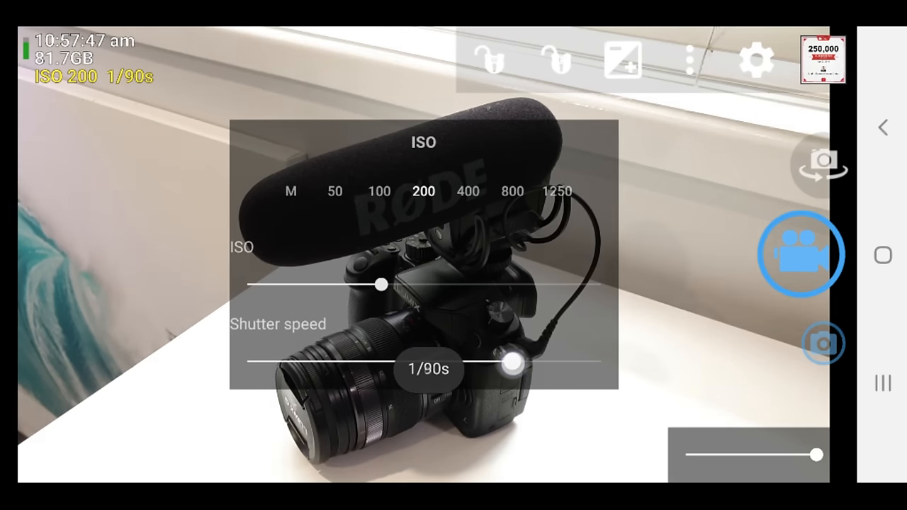
left_click_drag(513, 363, 528, 364)
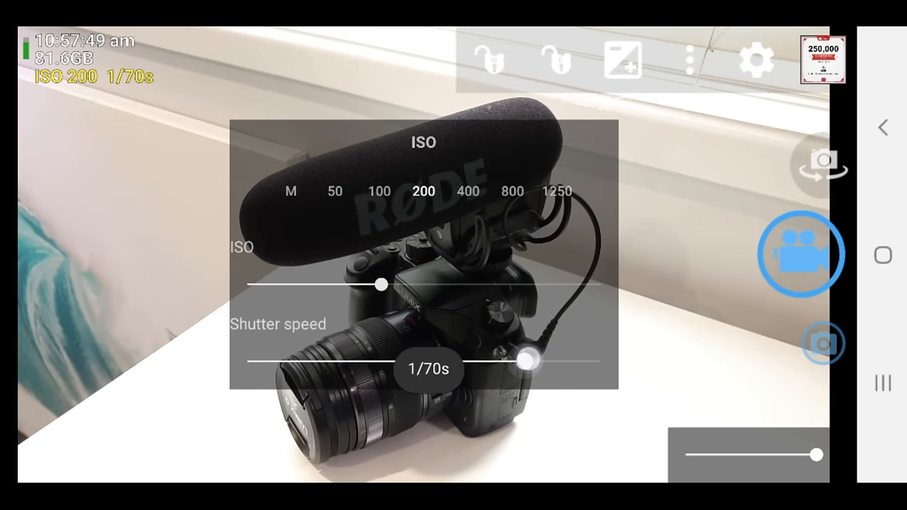
left_click_drag(526, 362, 543, 361)
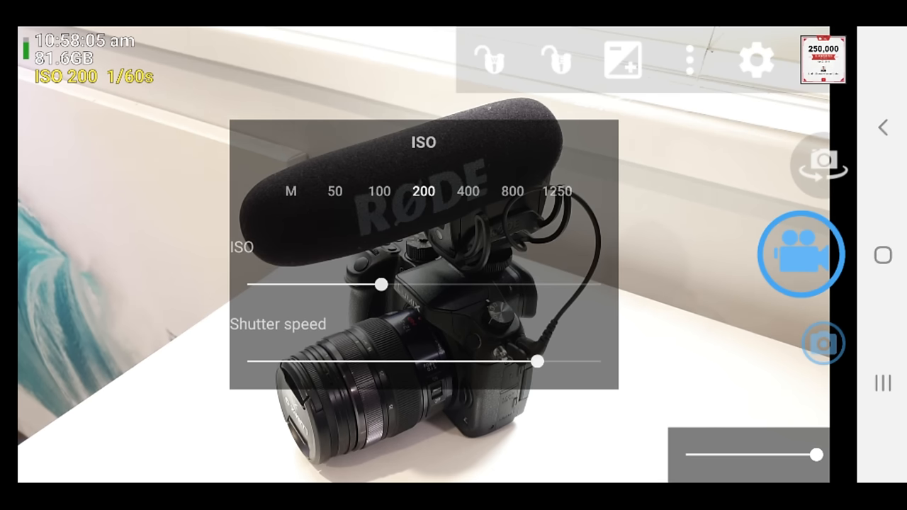
left_click_drag(383, 285, 423, 285)
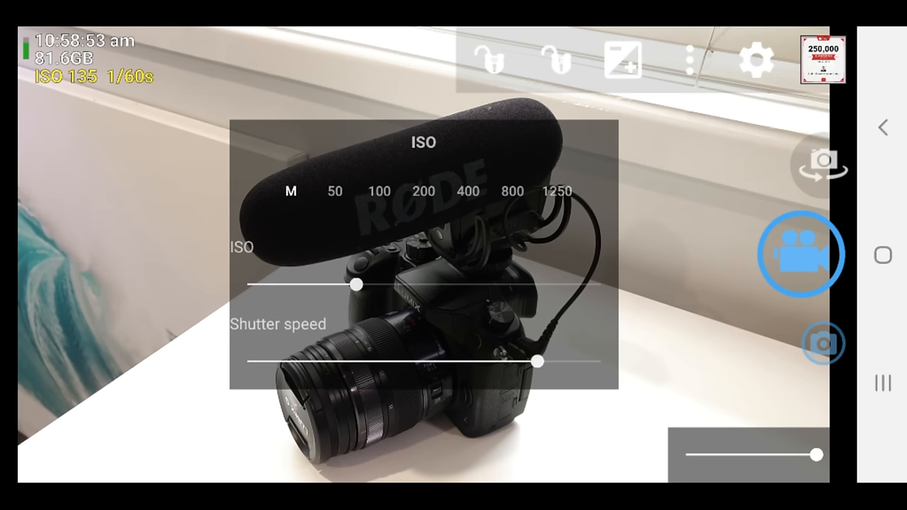
left_click(550, 60)
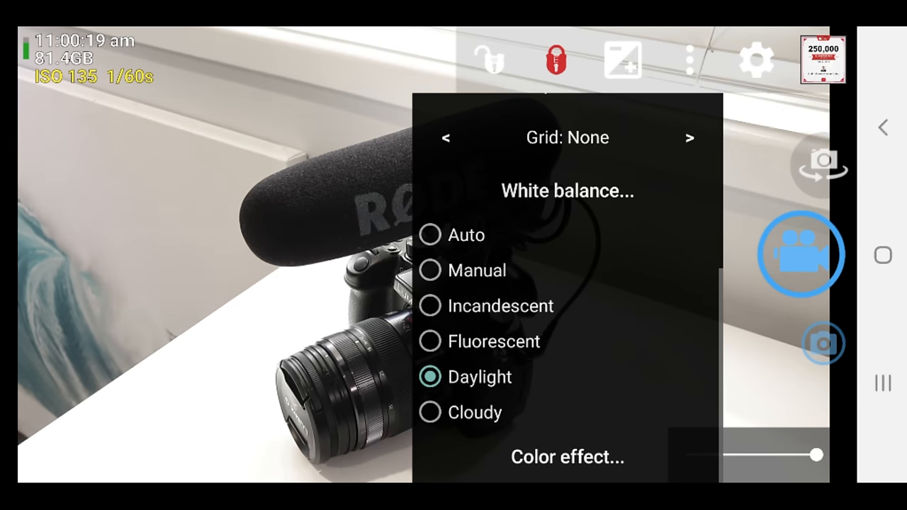
Try Fluorescent, Cloudy and Daylight white balance presets, then return to Auto and lock it
left_click(432, 234)
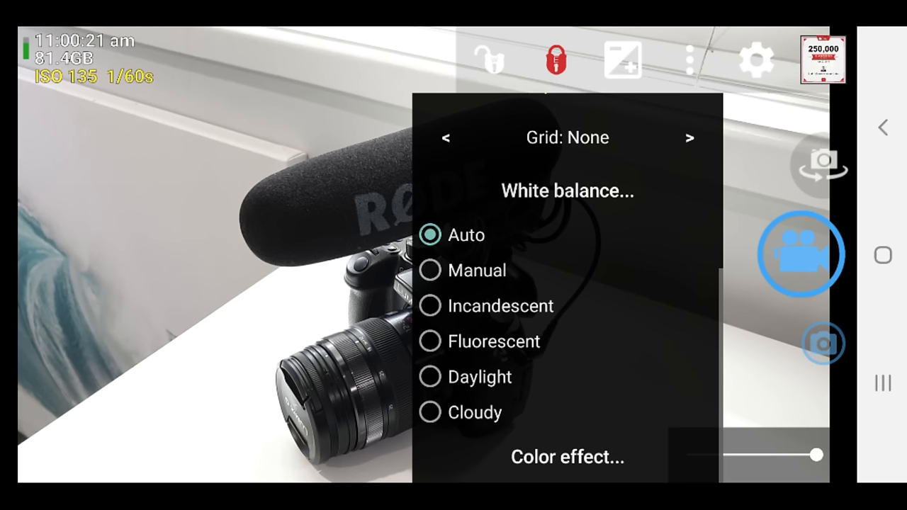
left_click(430, 341)
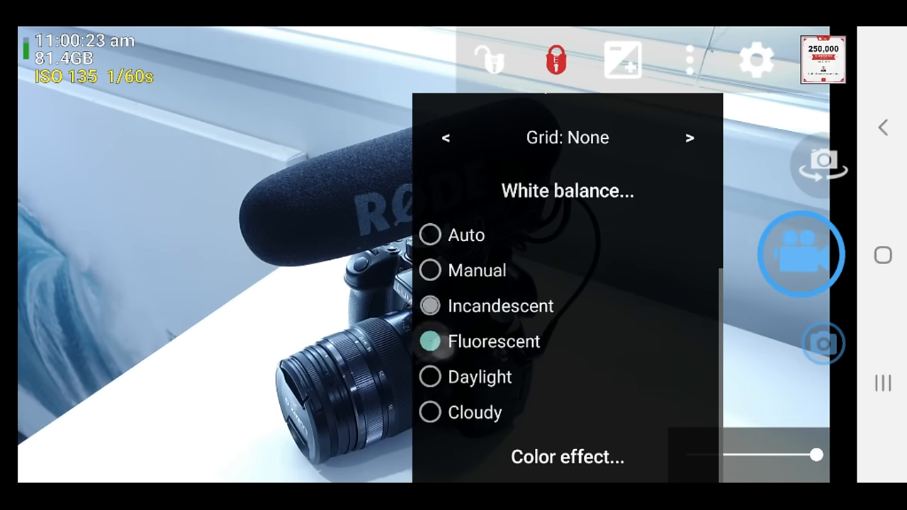
left_click(429, 412)
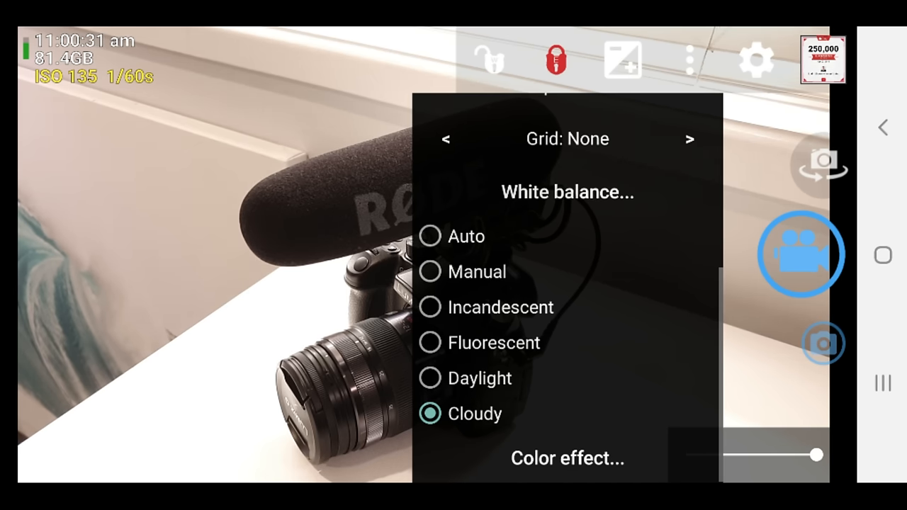
left_click(428, 342)
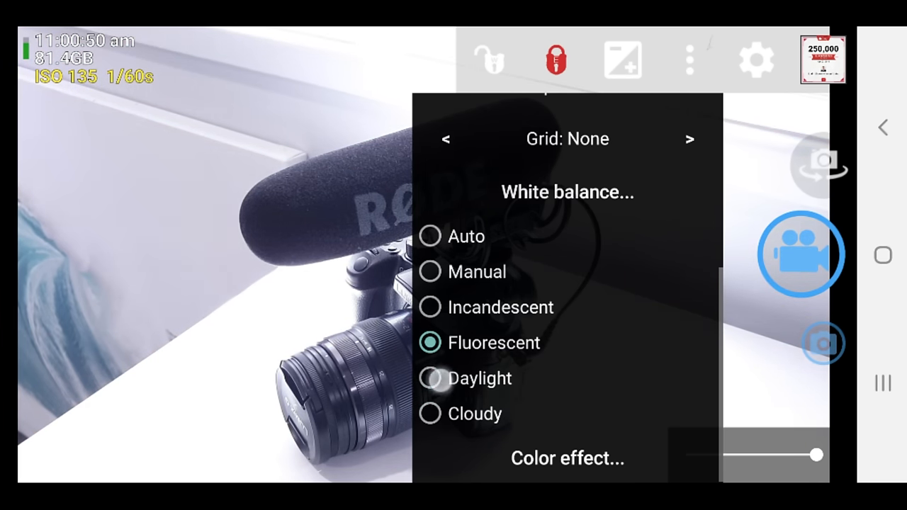
left_click(432, 378)
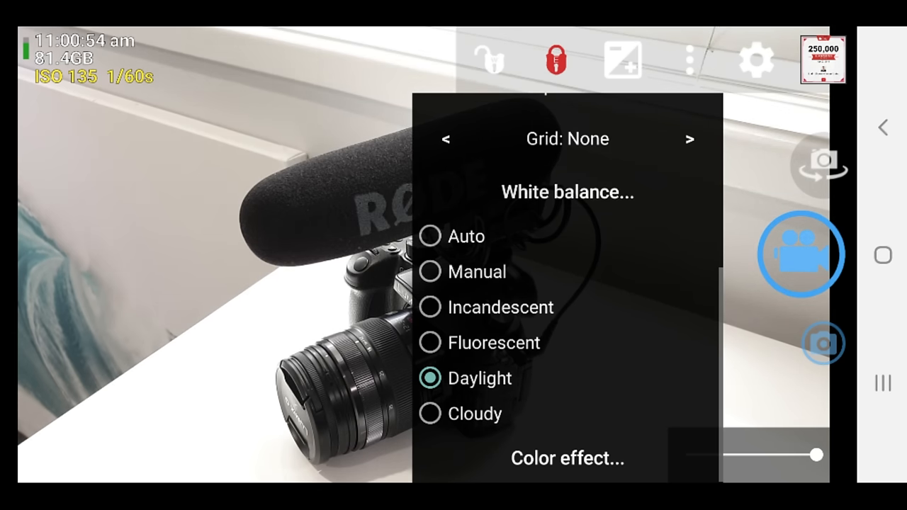
left_click(432, 236)
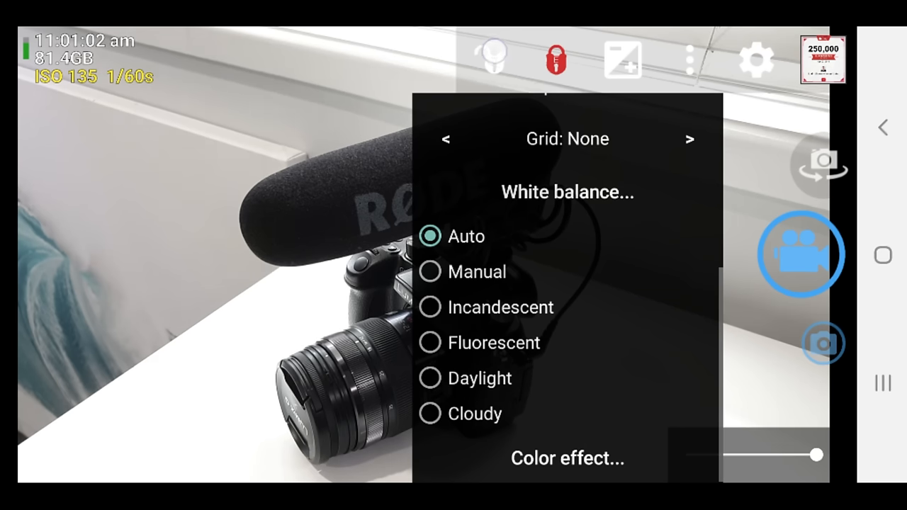
left_click(487, 60)
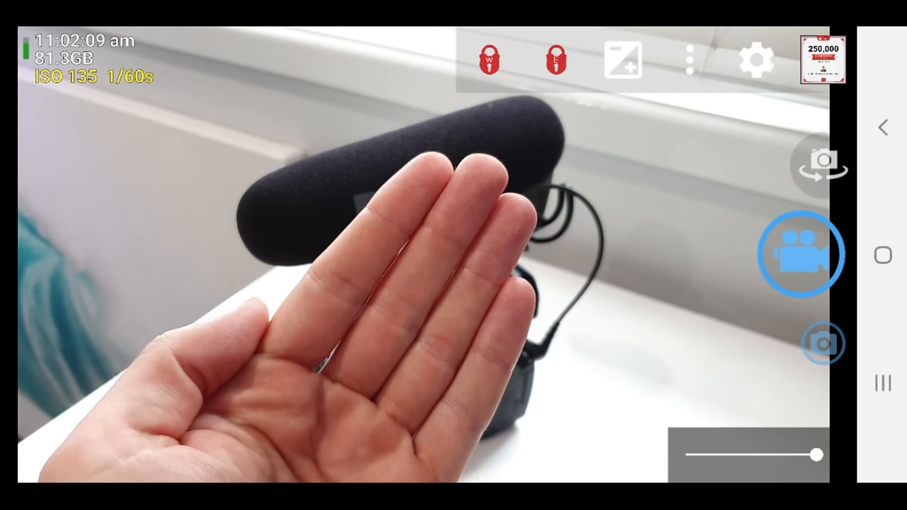
Tap the white balance lock icon so both lock icons turn red
left_click(688, 59)
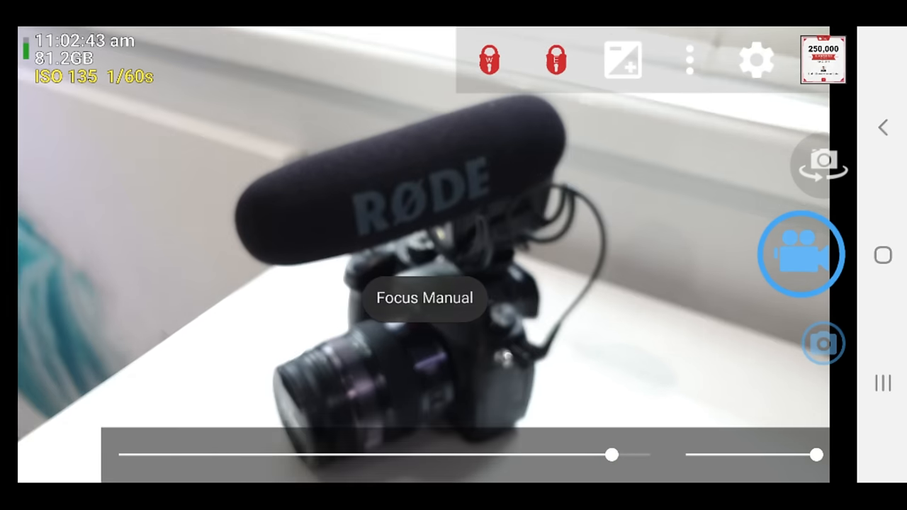
Sweep manual focus from 0.19 m to far, then settle near 0.49 m on the microphone
left_click_drag(612, 454, 577, 448)
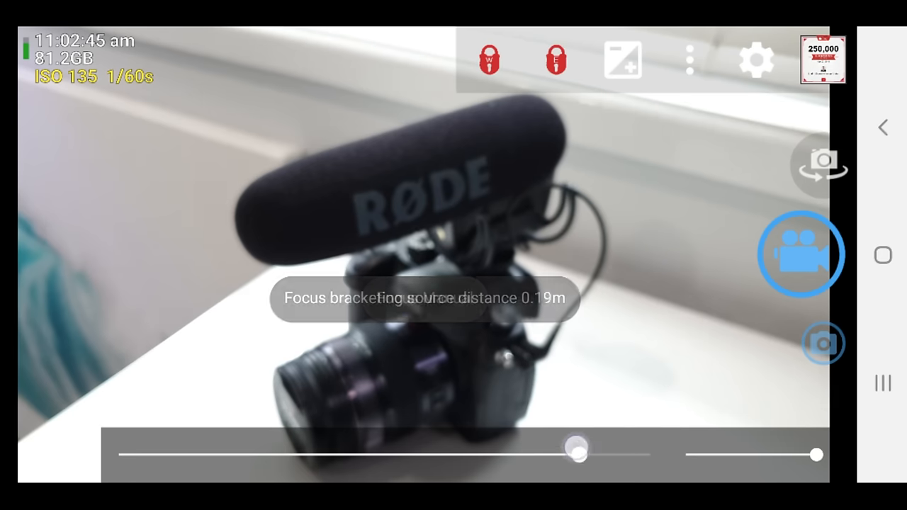
left_click_drag(578, 448, 525, 455)
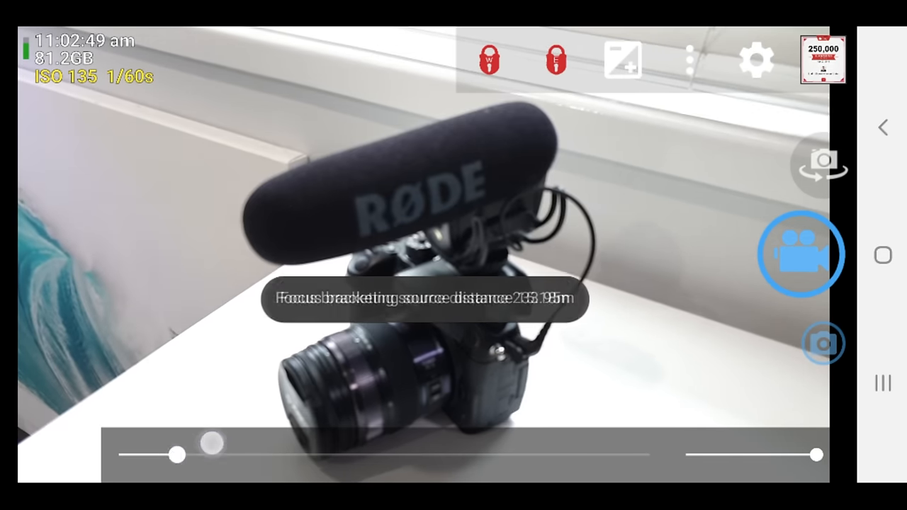
left_click_drag(210, 444, 462, 455)
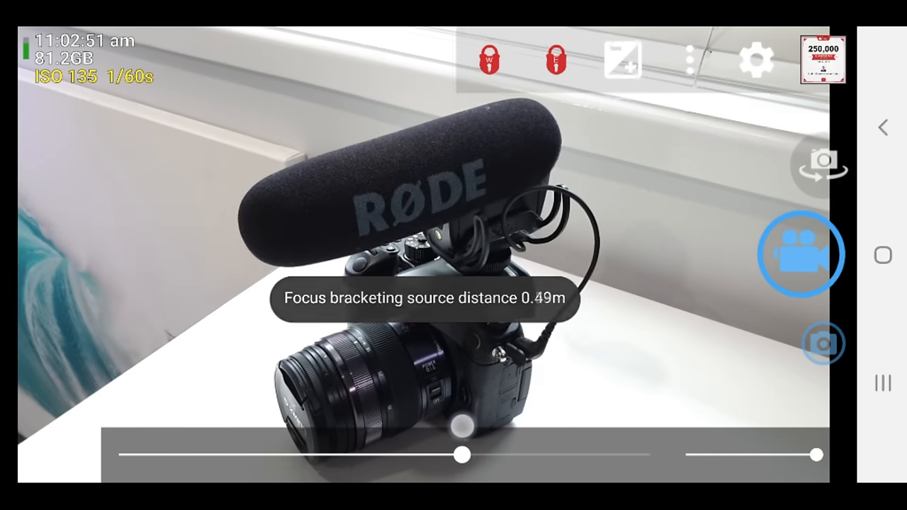
left_click_drag(464, 455, 534, 455)
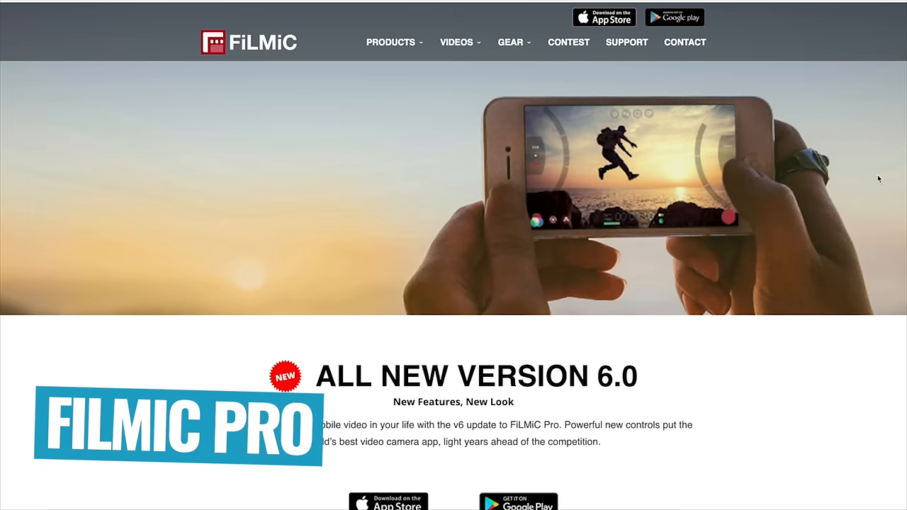
Scroll the FiLMiC Pro homepage down to the Three Shooting Modes section
scroll("down", 3)
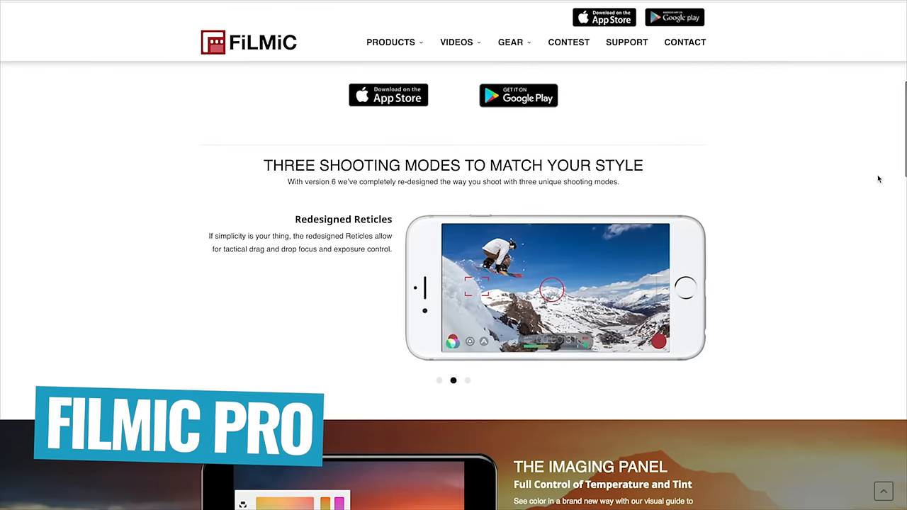
scroll("down", 3)
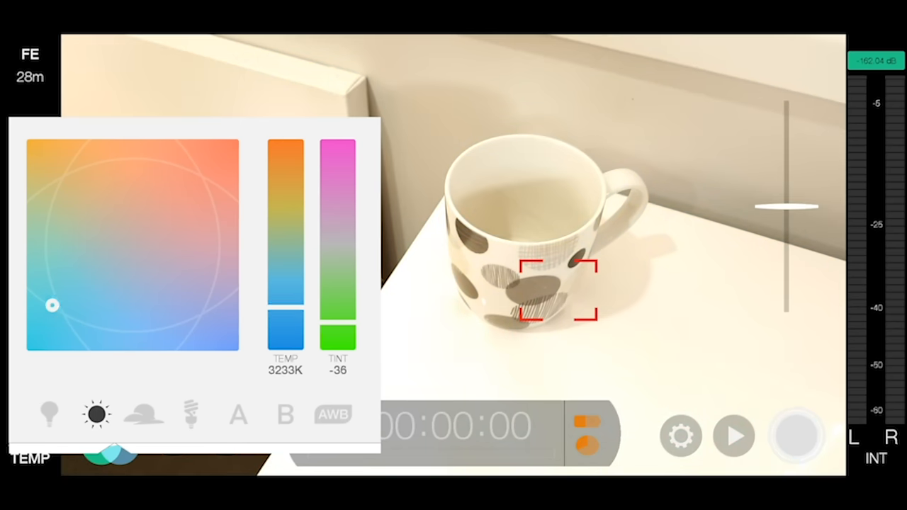
Tap the fluorescent white balance preset so TEMP reads 8000K with tint -22
left_click(190, 417)
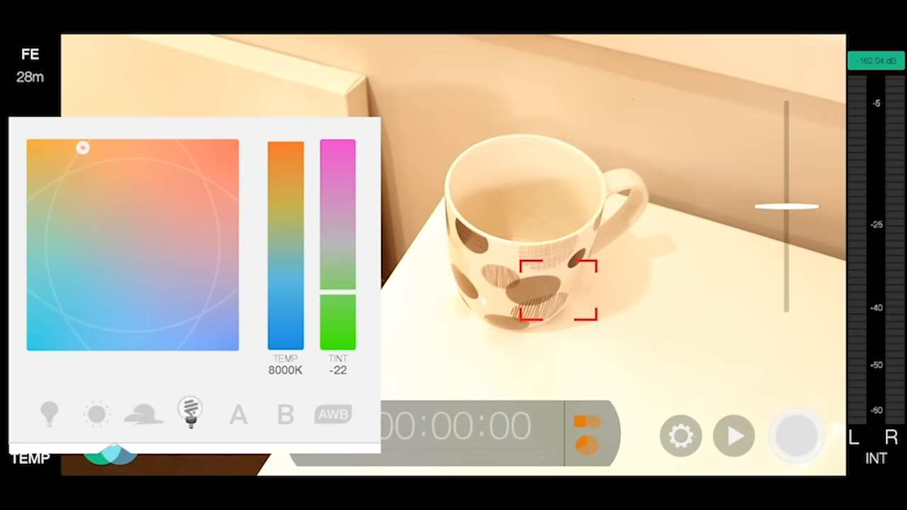